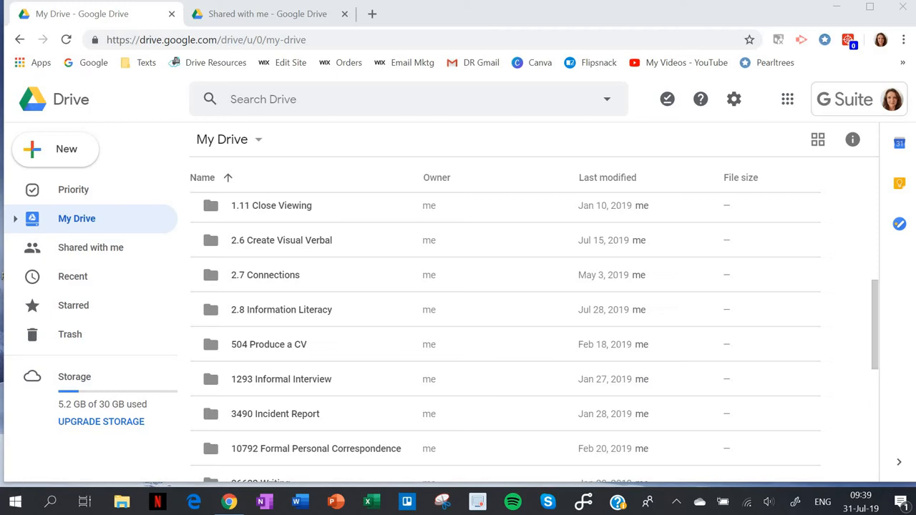
{"action": "mouse_move", "coordinate": [71, 277]}
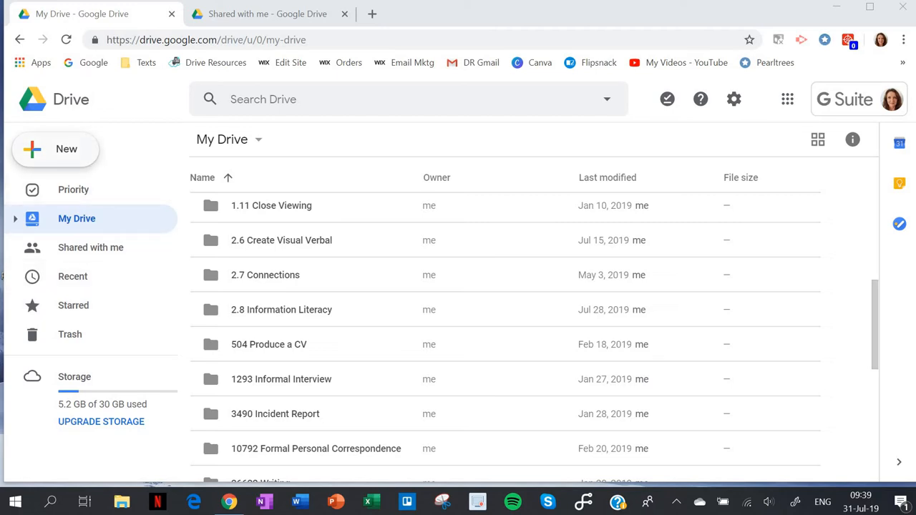
Step: Create a new My Drive folder named '11DL - Shared Docs' from the New menu
{"action": "left_click", "coordinate": [54, 149]}
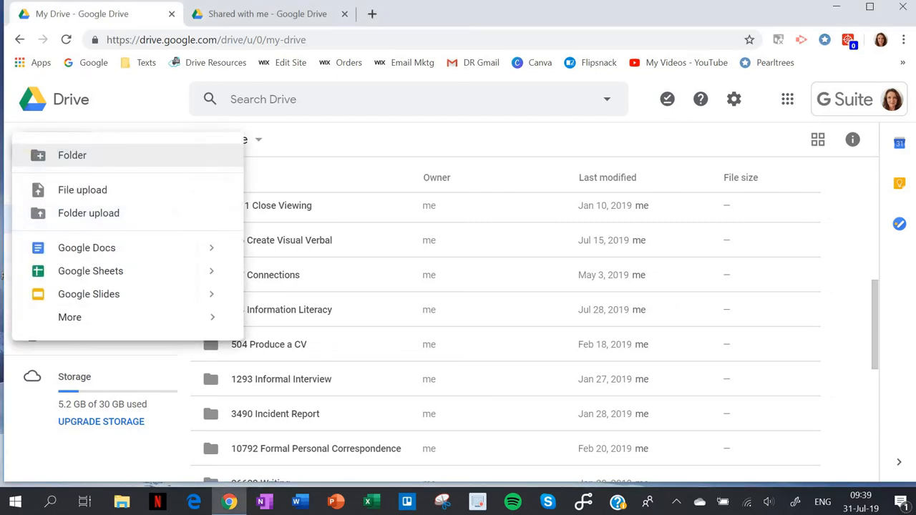
{"action": "left_click", "coordinate": [72, 154]}
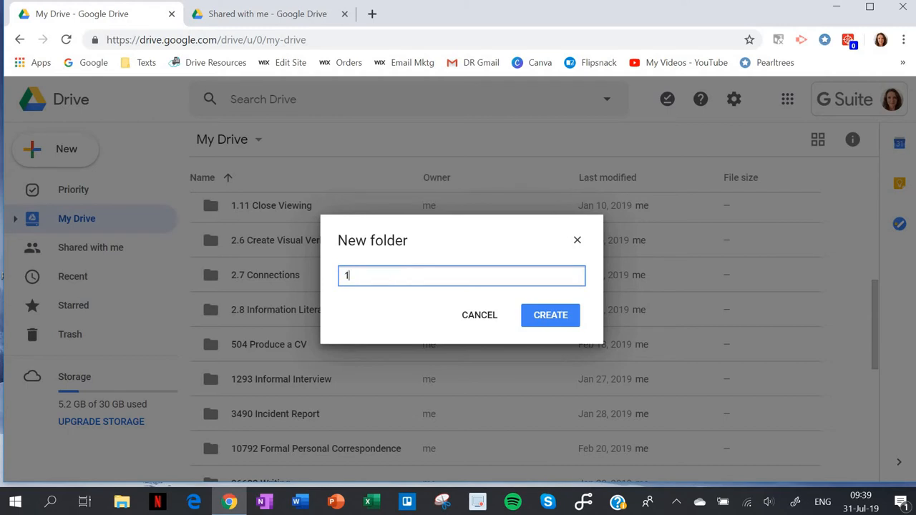
{"action": "type", "text": "1DL"}
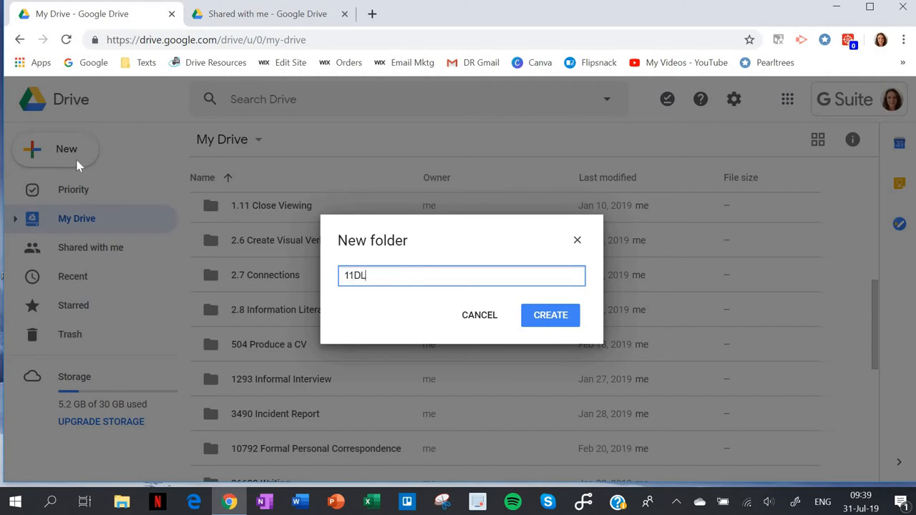
{"action": "type", "text": "-"}
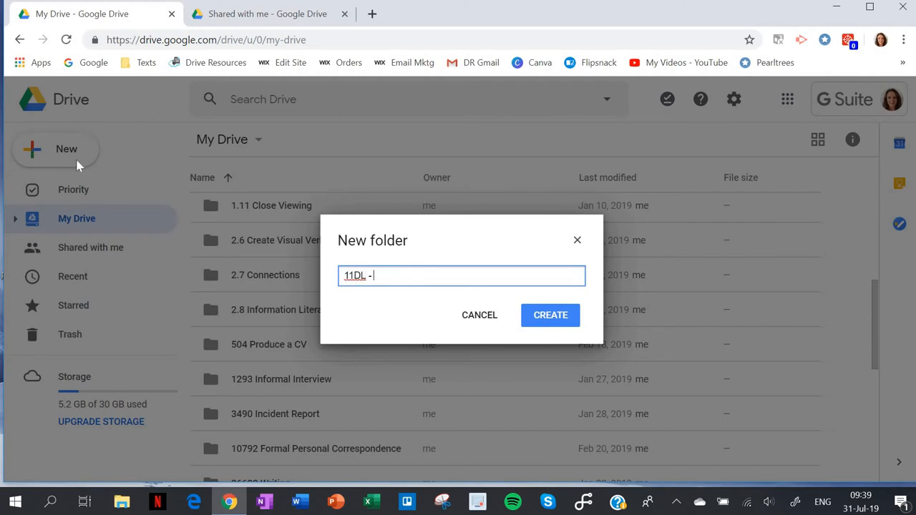
{"action": "type", "text": "Shared Docs"}
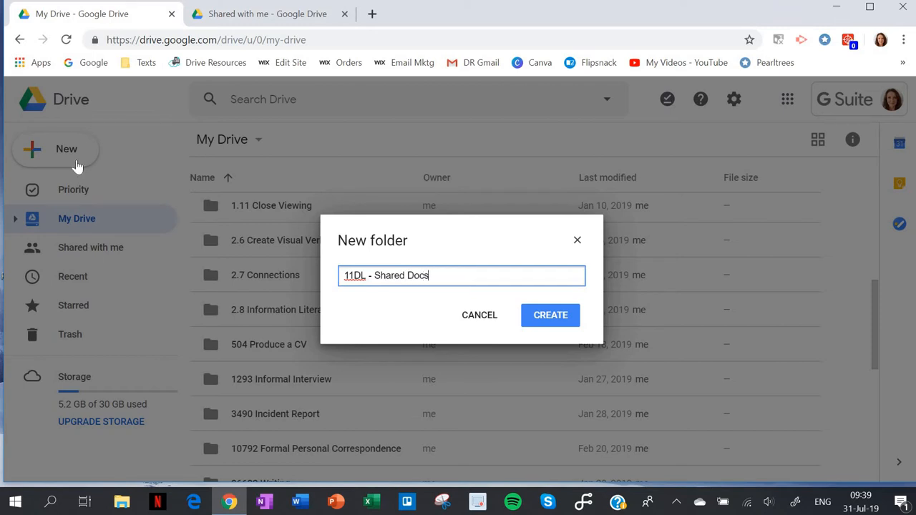
{"action": "left_click", "coordinate": [550, 315]}
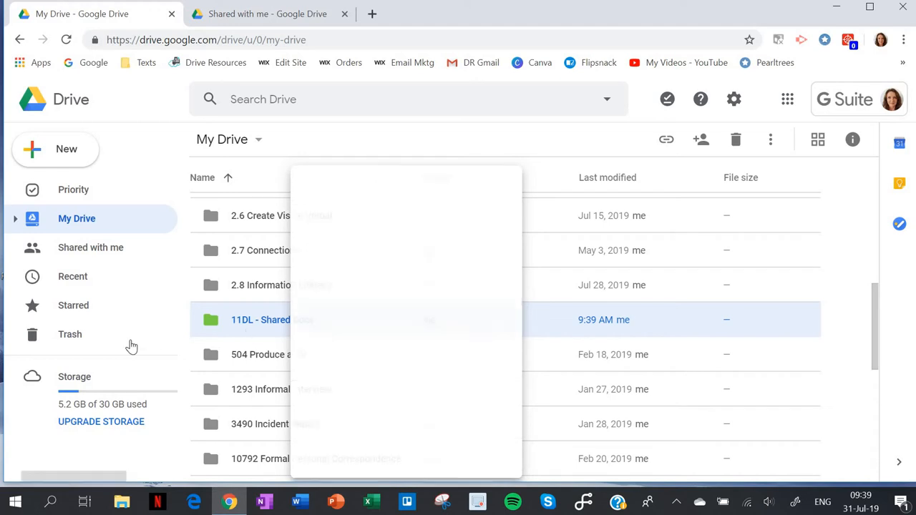
Step: Check the starred folder under Starred, then return to My Drive
{"action": "left_click", "coordinate": [75, 305]}
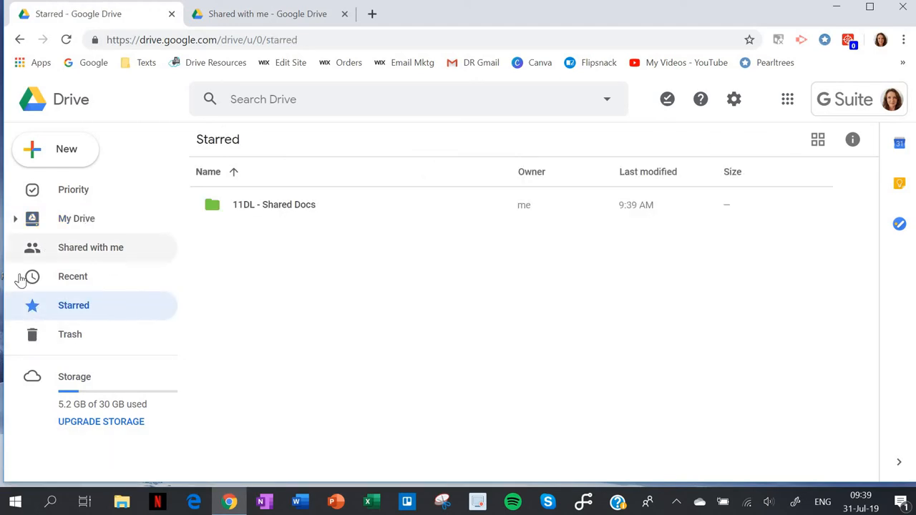
{"action": "mouse_move", "coordinate": [75, 307]}
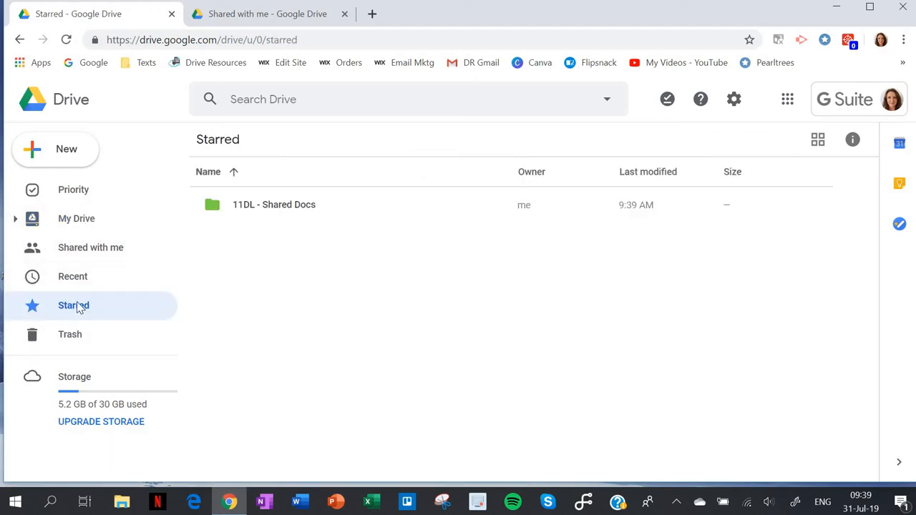
{"action": "left_click", "coordinate": [77, 218]}
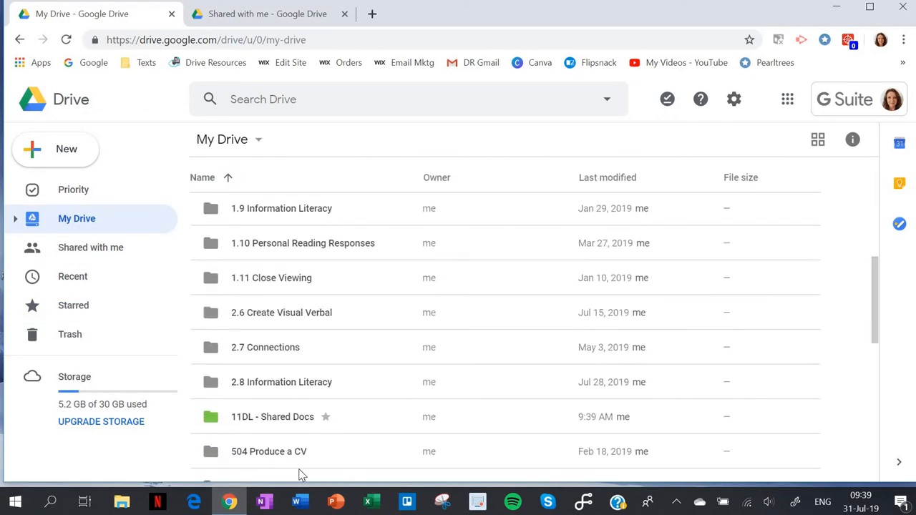
{"action": "mouse_move", "coordinate": [285, 416]}
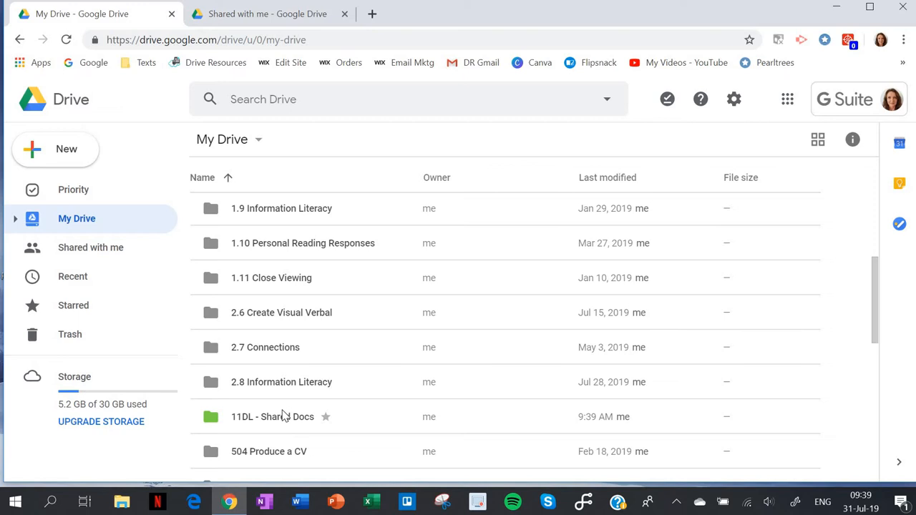
{"action": "mouse_move", "coordinate": [292, 438]}
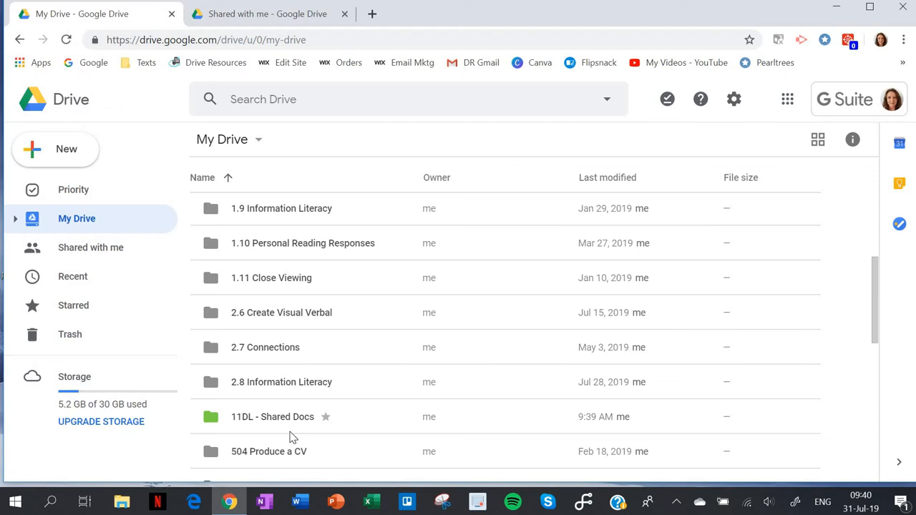
{"action": "mouse_move", "coordinate": [286, 427]}
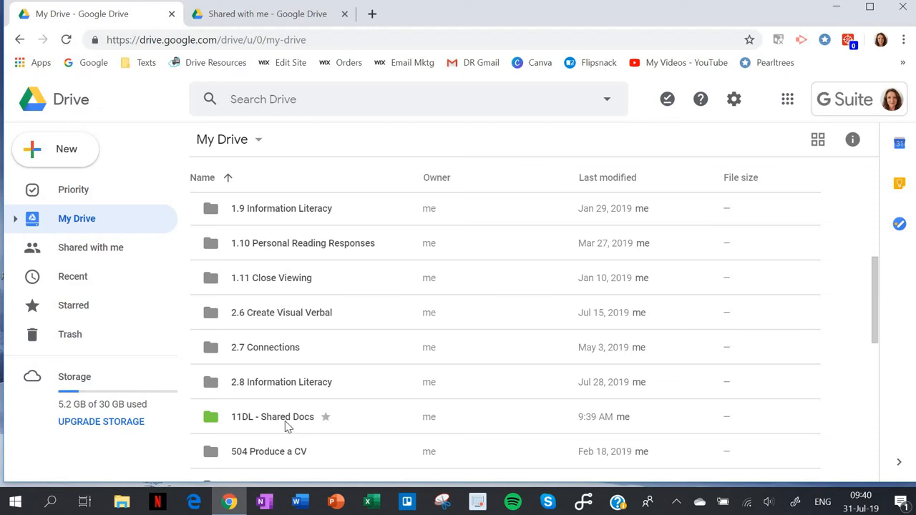
{"action": "right_click", "coordinate": [272, 417]}
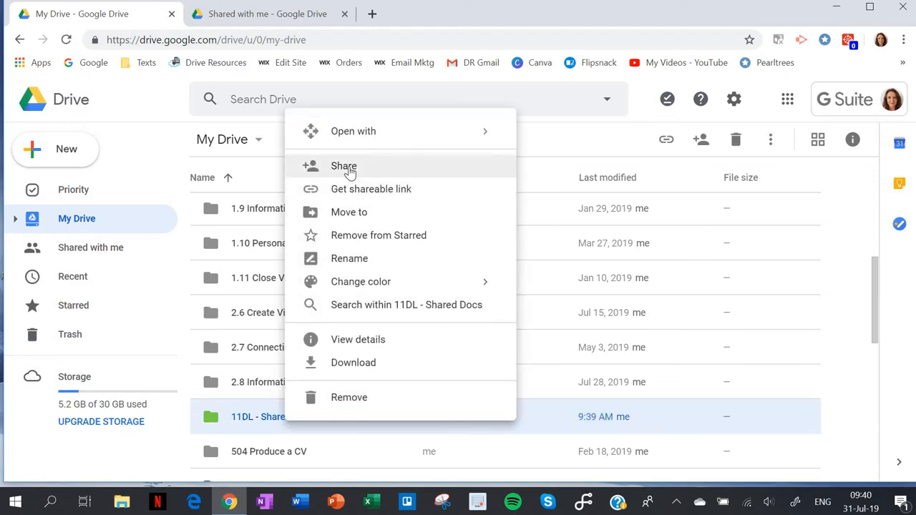
{"action": "left_click", "coordinate": [344, 166]}
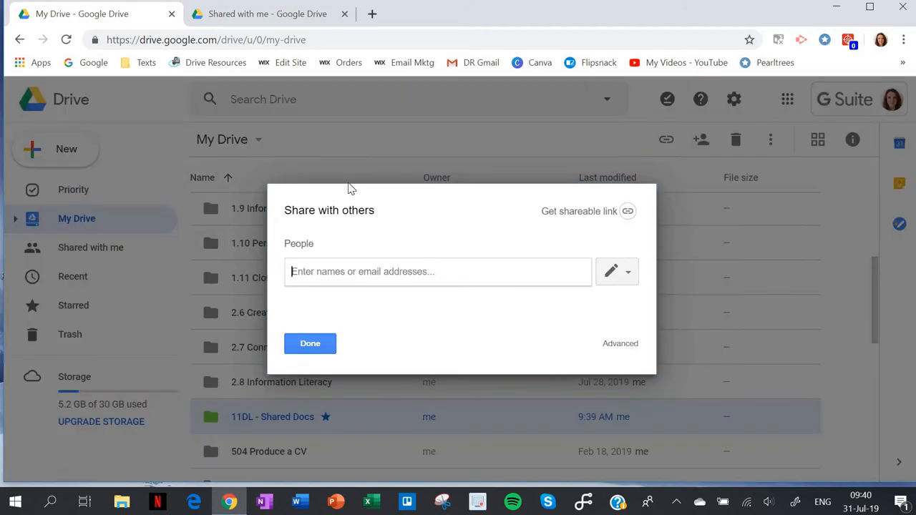
{"action": "mouse_move", "coordinate": [364, 306]}
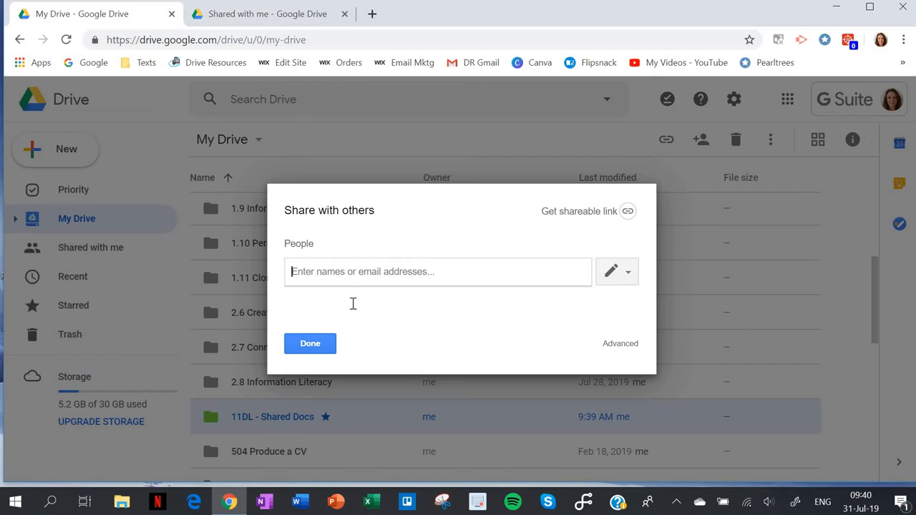
{"action": "type", "text": "fa"}
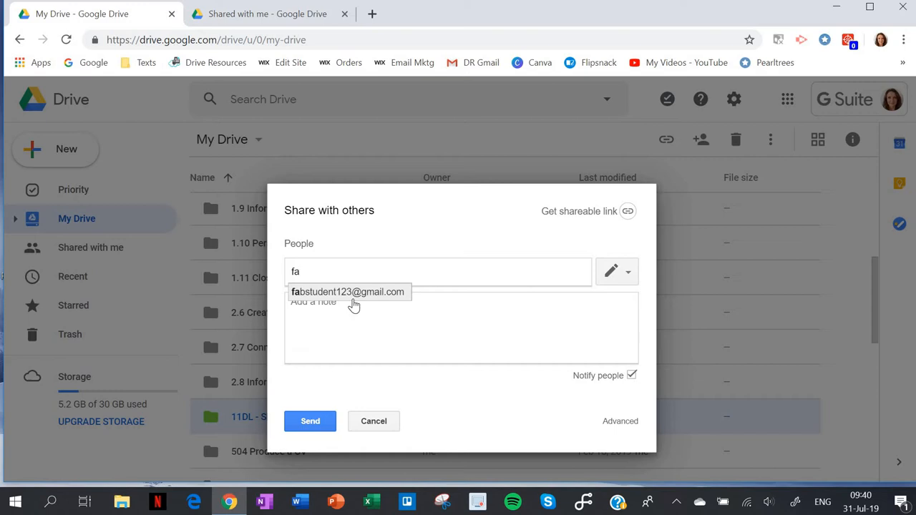
{"action": "mouse_move", "coordinate": [372, 296]}
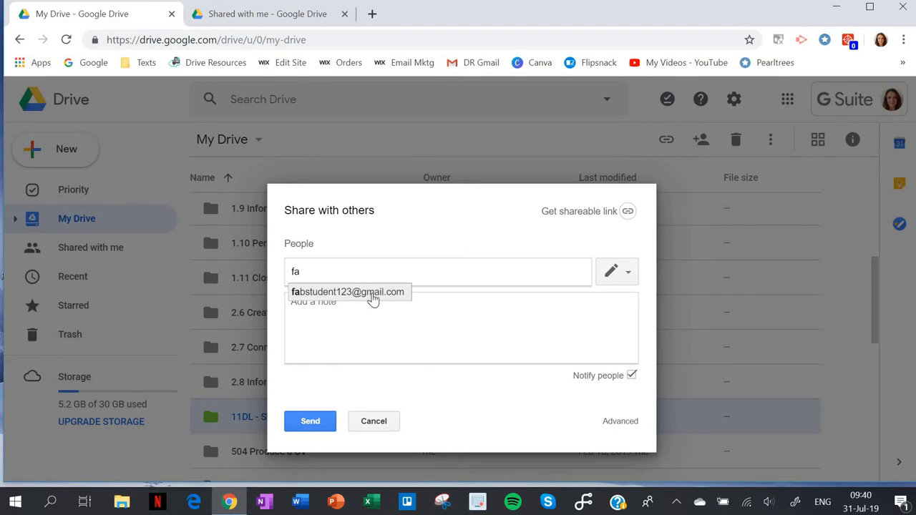
{"action": "left_click", "coordinate": [348, 292]}
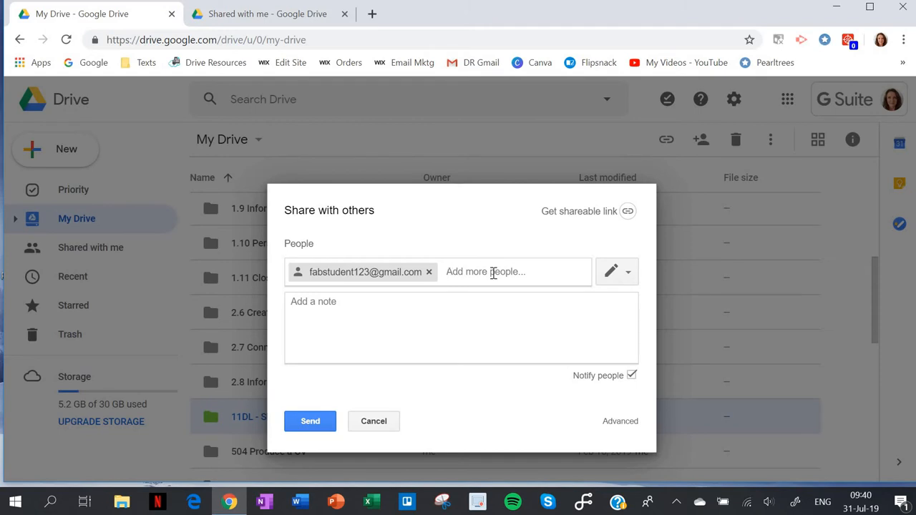
{"action": "mouse_move", "coordinate": [637, 287]}
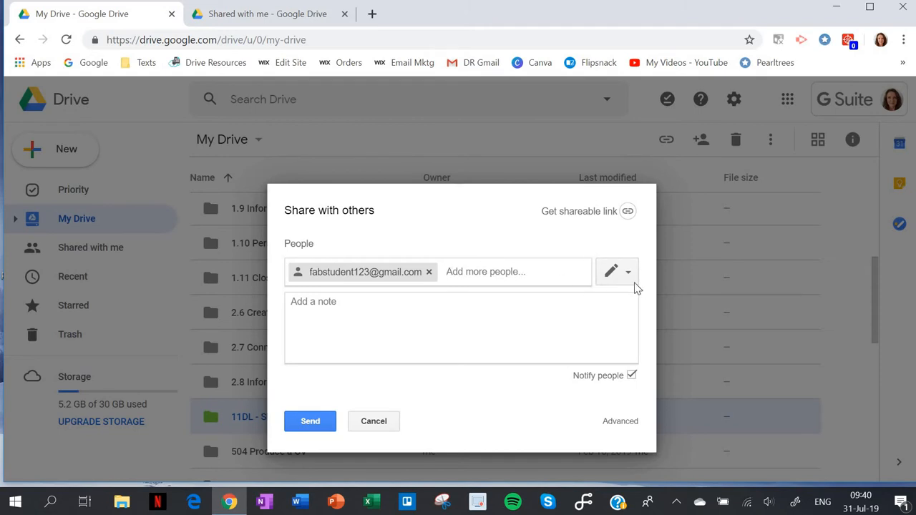
Step: Limit the student to view-only access and send the share invitation
{"action": "left_click", "coordinate": [616, 272]}
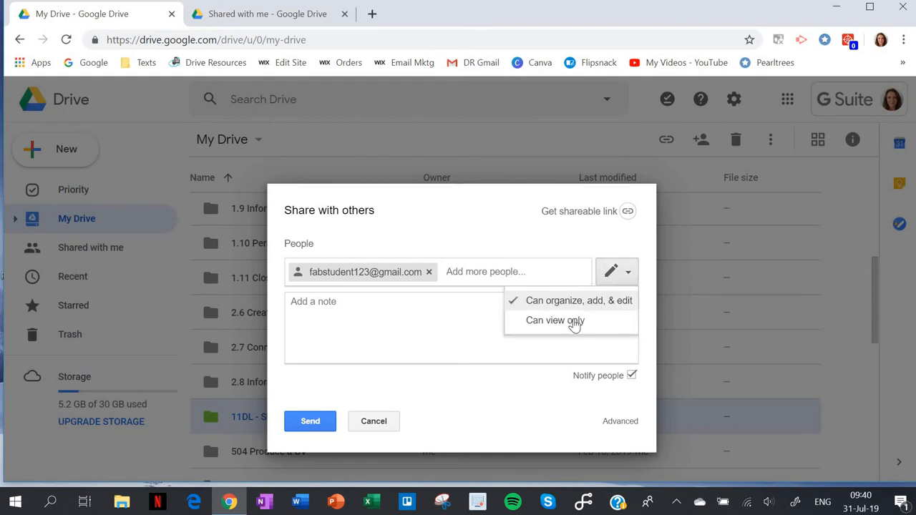
{"action": "left_click", "coordinate": [555, 321]}
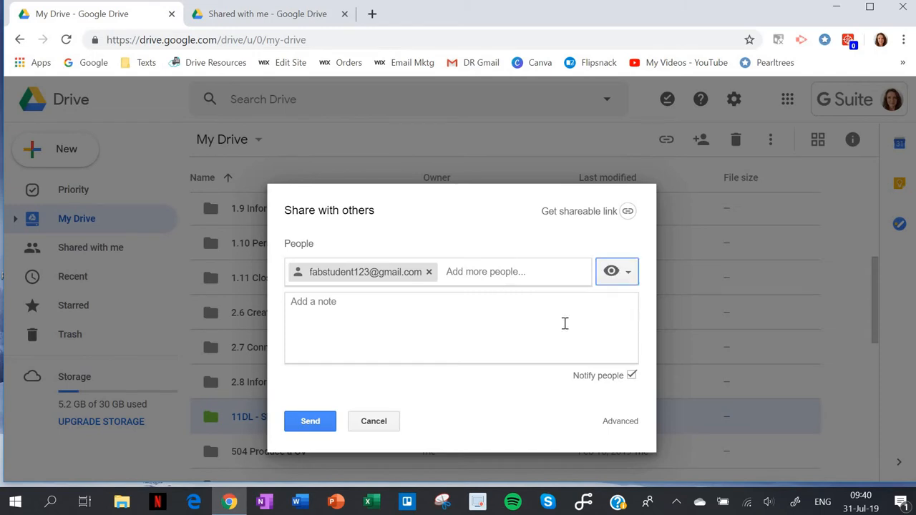
{"action": "mouse_move", "coordinate": [309, 421]}
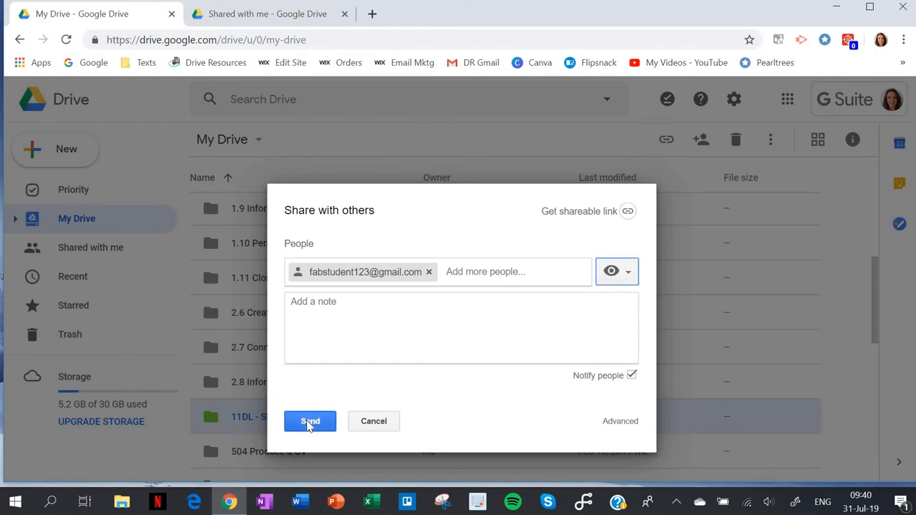
{"action": "left_click", "coordinate": [309, 421]}
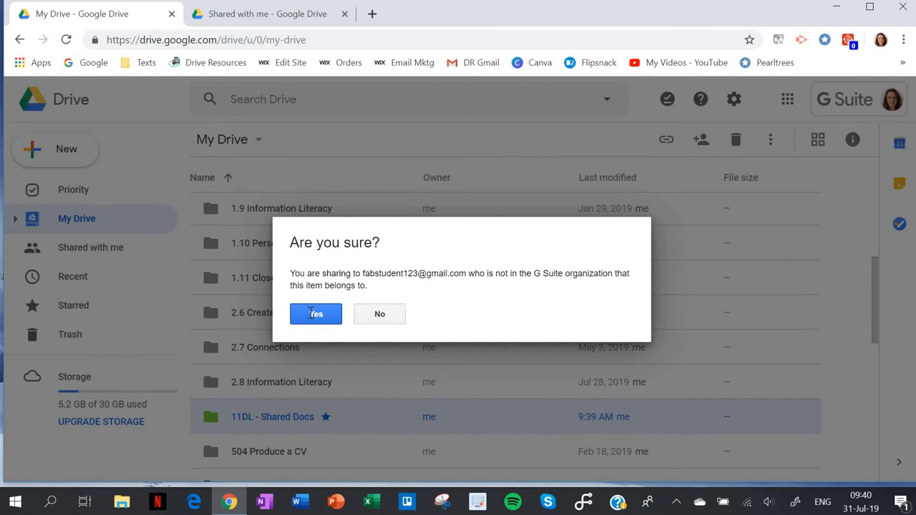
{"action": "left_click", "coordinate": [315, 314]}
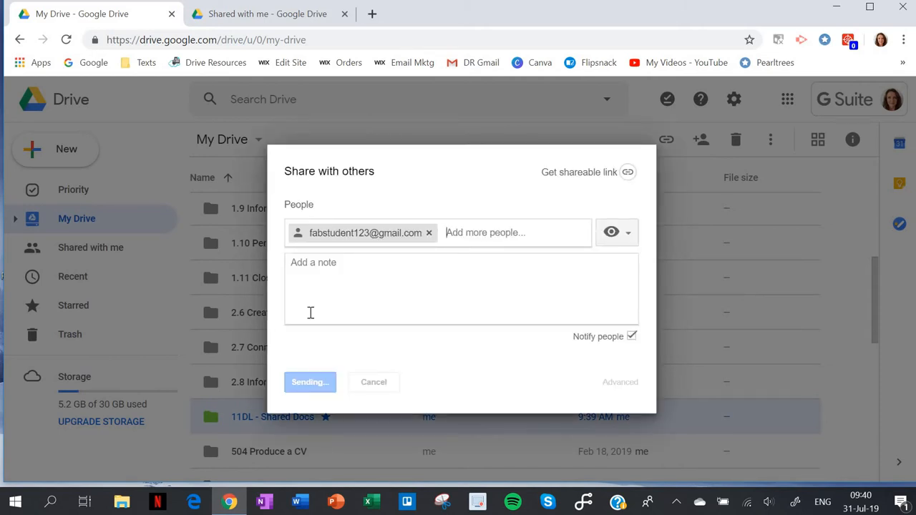
{"action": "left_click", "coordinate": [309, 381]}
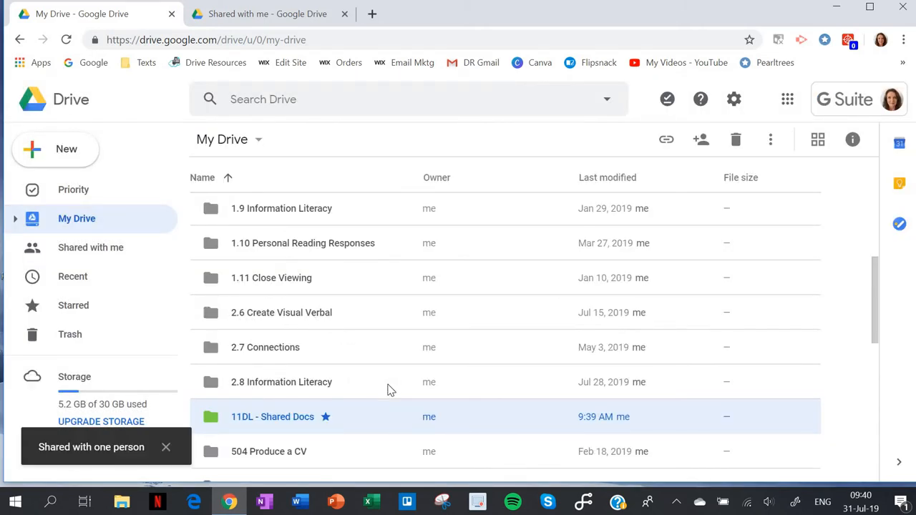
{"action": "scroll", "scroll_direction": "down", "scroll_amount": 3}
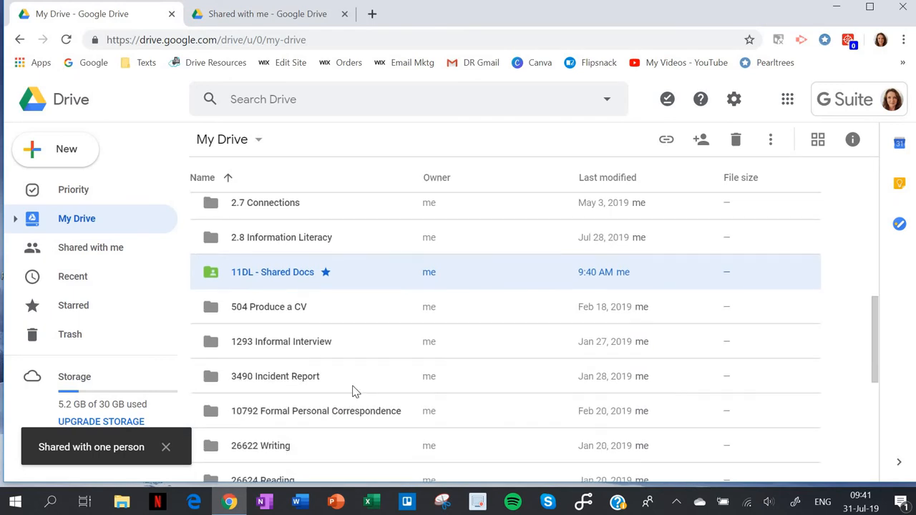
{"action": "mouse_move", "coordinate": [214, 270]}
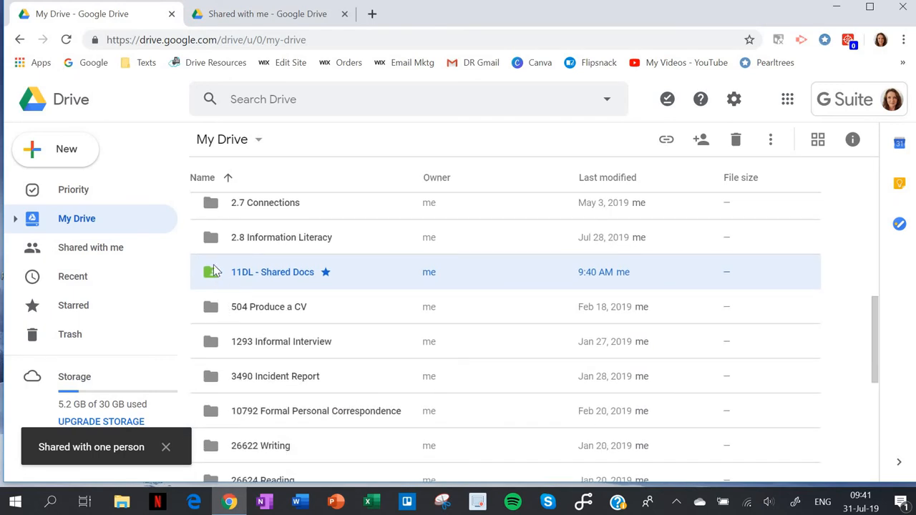
{"action": "mouse_move", "coordinate": [218, 275]}
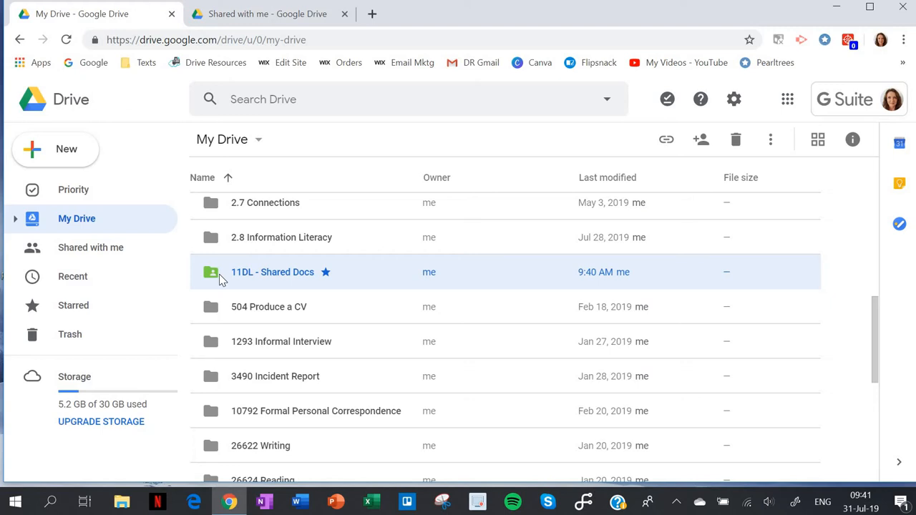
{"action": "mouse_move", "coordinate": [269, 279]}
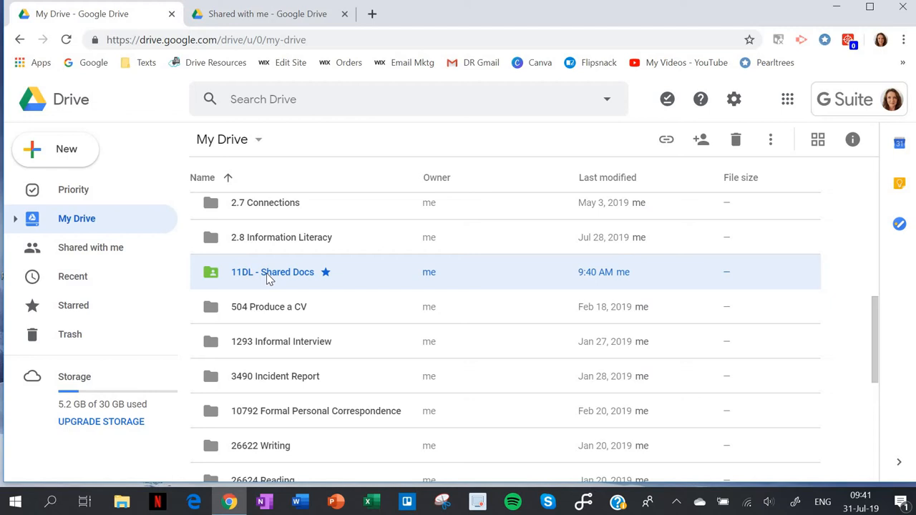
{"action": "mouse_move", "coordinate": [284, 288]}
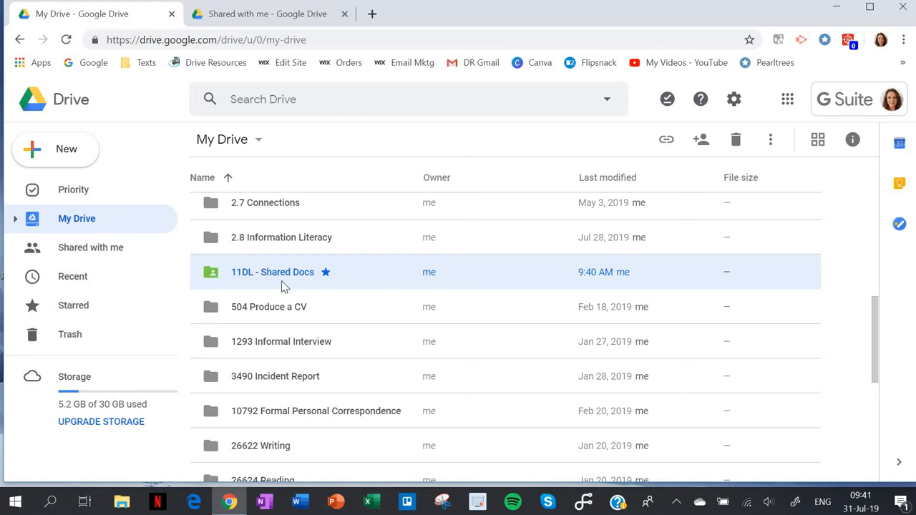
{"action": "mouse_move", "coordinate": [306, 281]}
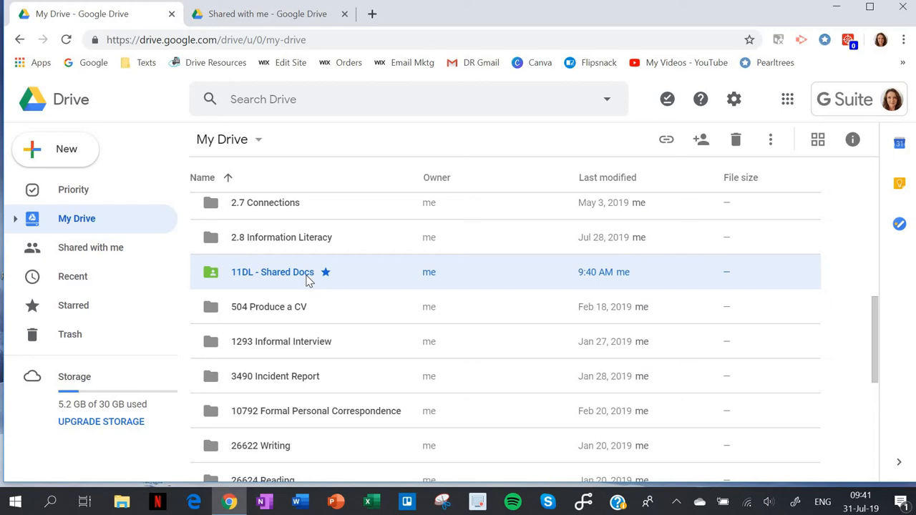
{"action": "mouse_move", "coordinate": [278, 278]}
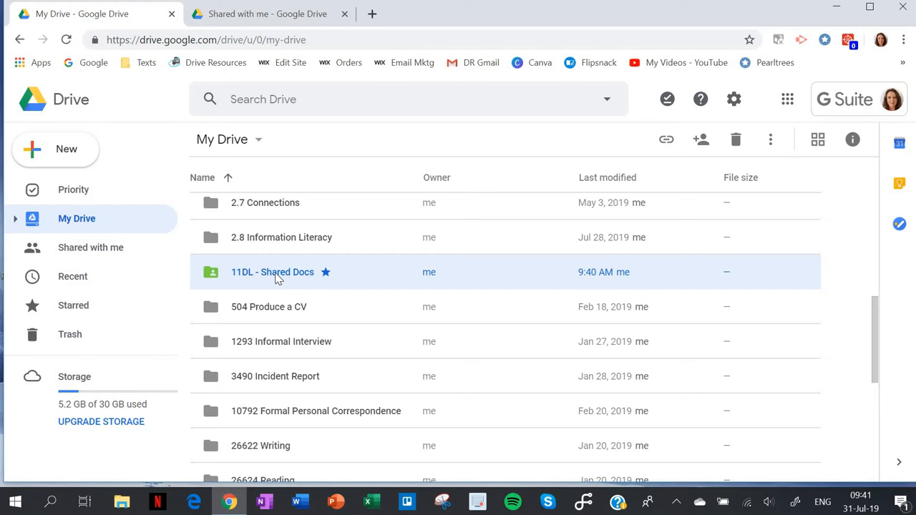
{"action": "mouse_move", "coordinate": [279, 278]}
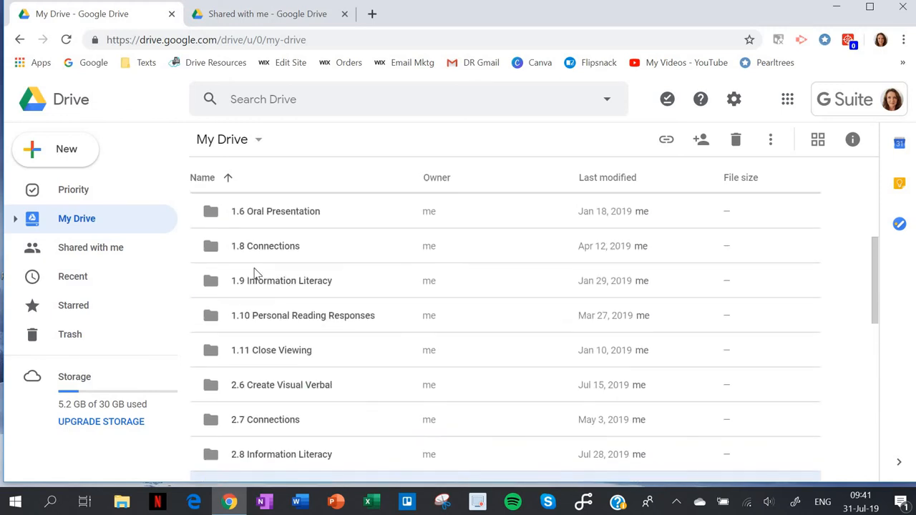
{"action": "mouse_move", "coordinate": [290, 252]}
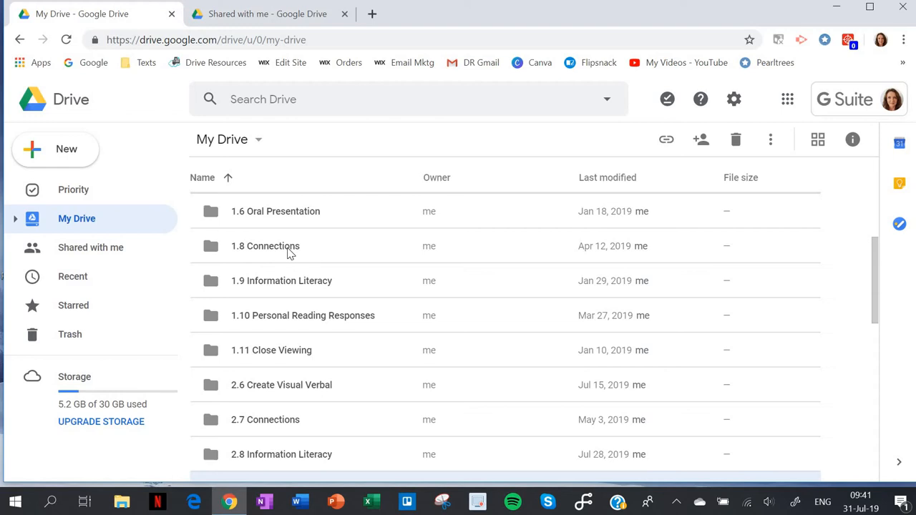
Step: Open the 1.8 Connections folder to list its documents
{"action": "double_click", "coordinate": [265, 246]}
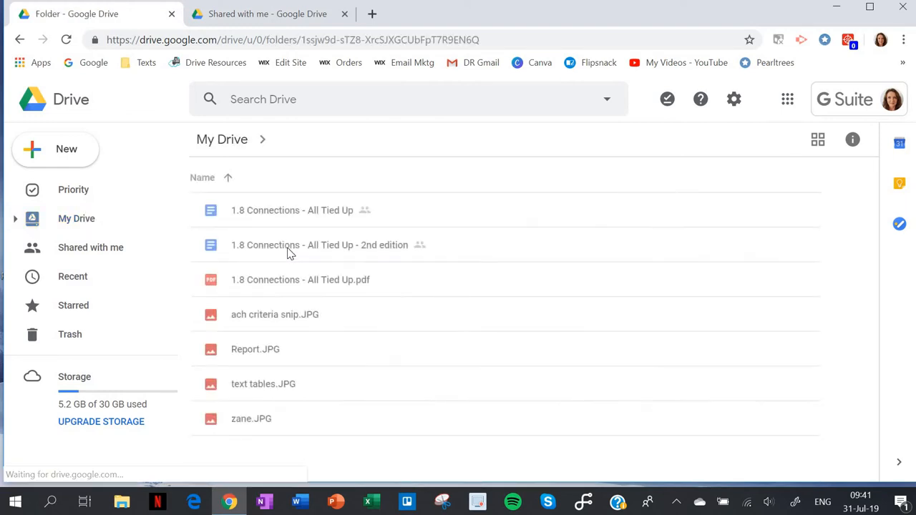
{"action": "double_click", "coordinate": [292, 210]}
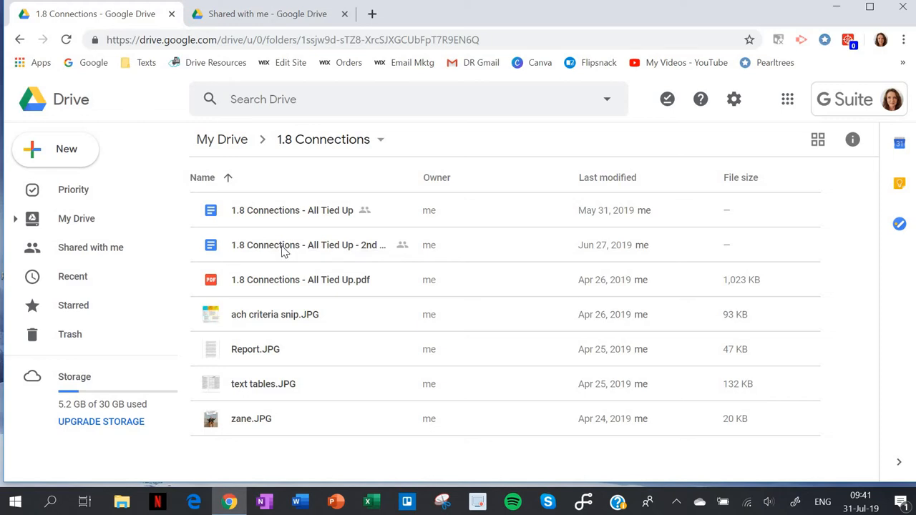
Step: Make a copy of the 1.8 Connections - All Tied Up - 2nd edition document
{"action": "right_click", "coordinate": [308, 244]}
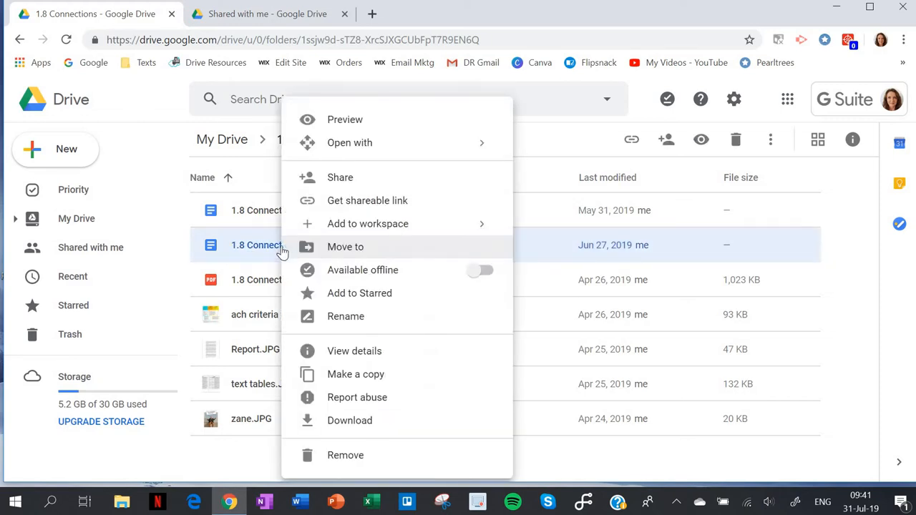
{"action": "mouse_move", "coordinate": [355, 374]}
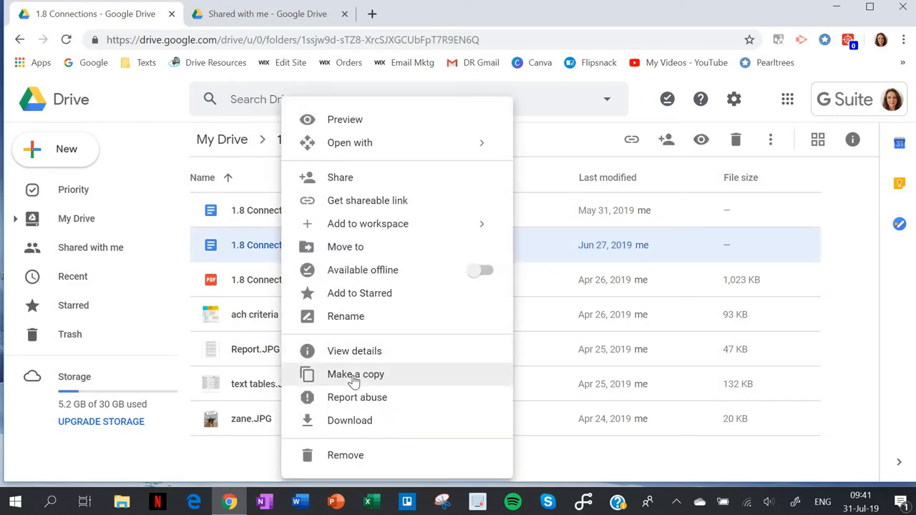
{"action": "left_click", "coordinate": [355, 373]}
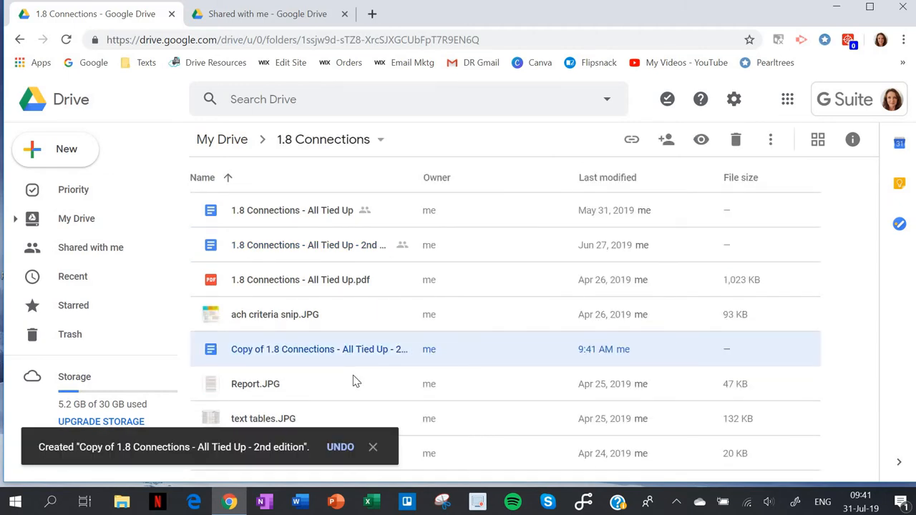
{"action": "mouse_move", "coordinate": [280, 341]}
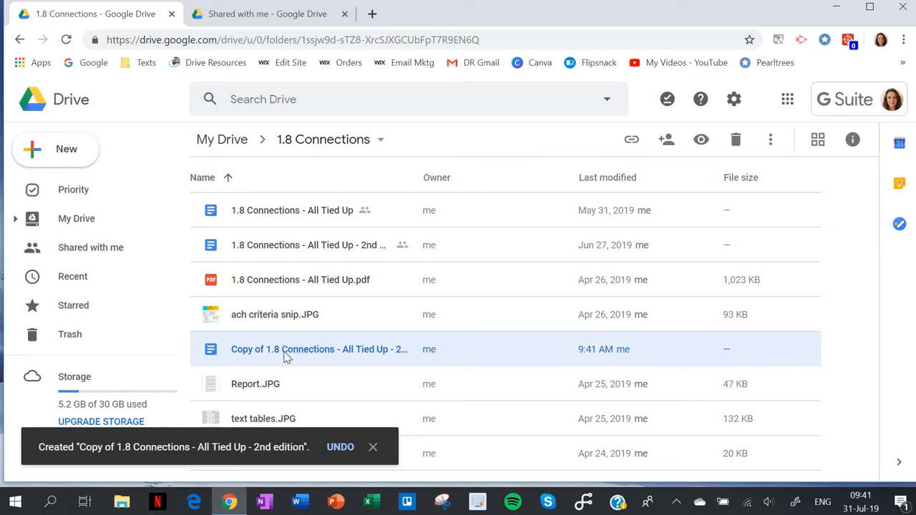
{"action": "mouse_move", "coordinate": [304, 355]}
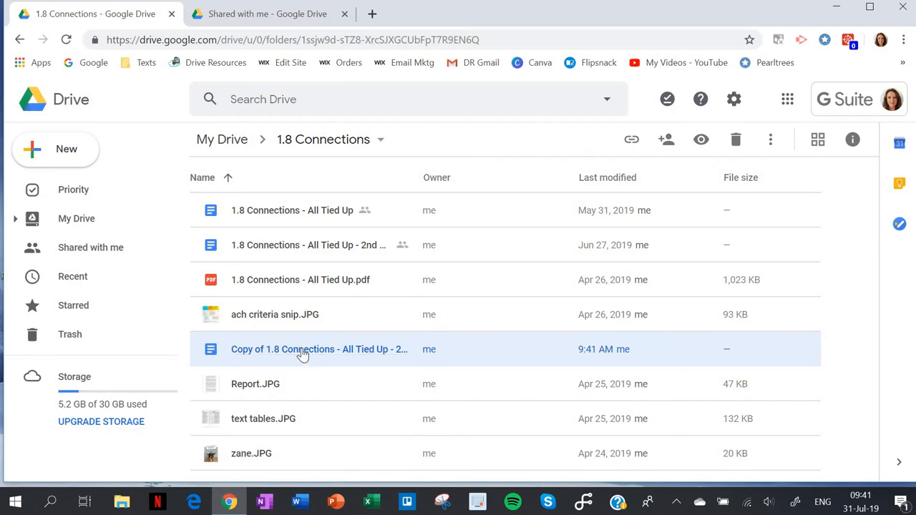
Step: Move the copied document into 11DL - Shared Docs via Move to, confirming the share prompt
{"action": "right_click", "coordinate": [318, 350]}
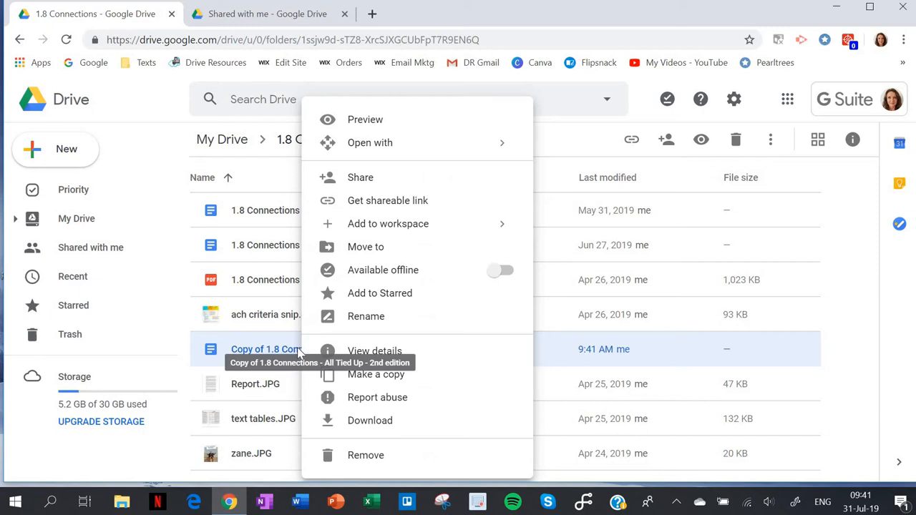
{"action": "mouse_move", "coordinate": [367, 247]}
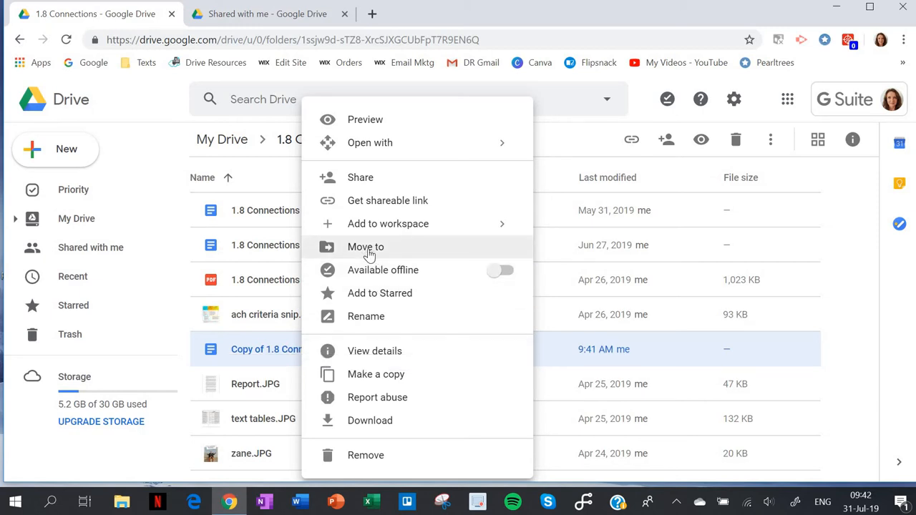
{"action": "left_click", "coordinate": [367, 246]}
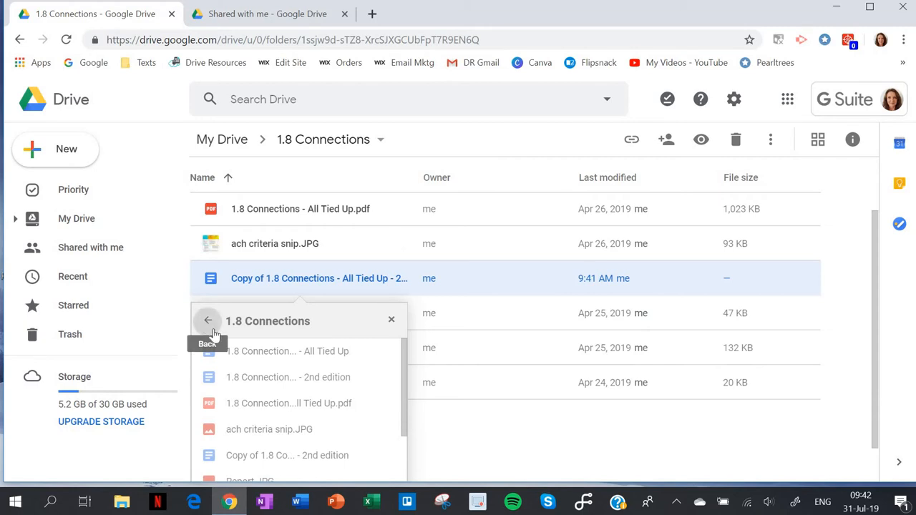
{"action": "left_click", "coordinate": [208, 320]}
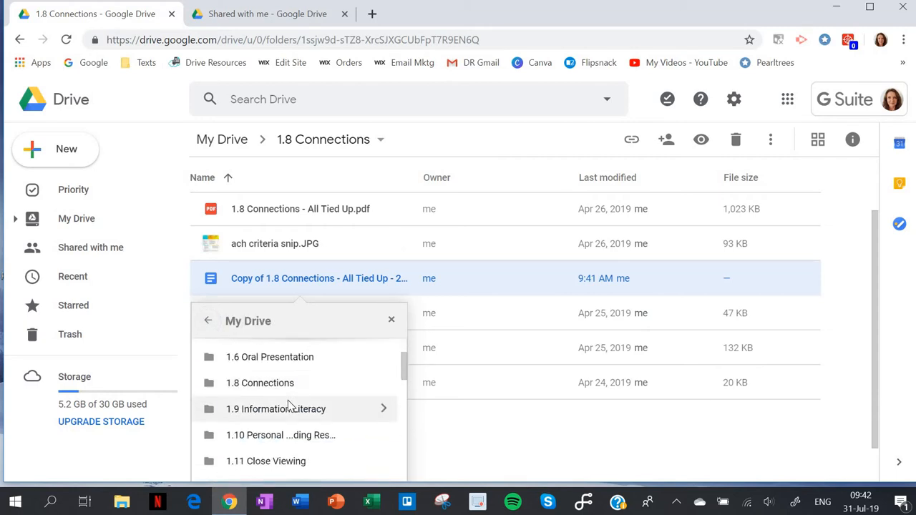
{"action": "scroll", "scroll_direction": "down", "scroll_amount": 3}
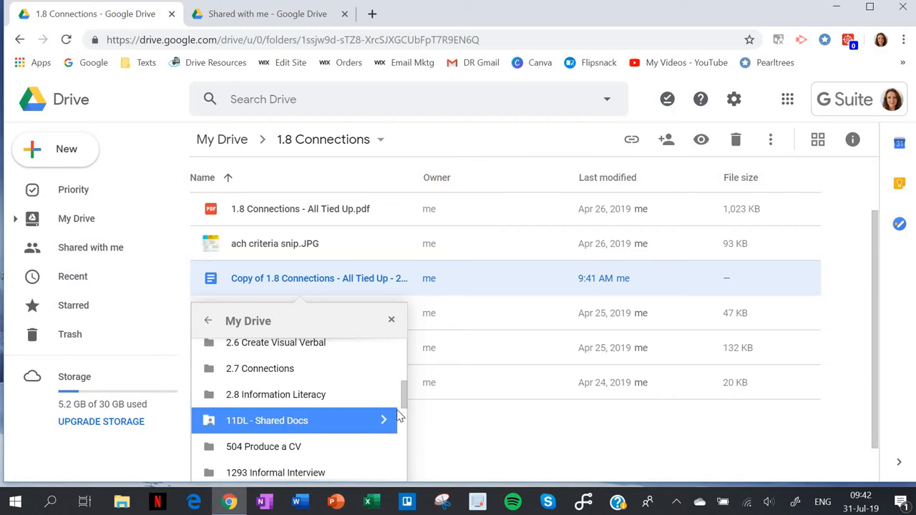
{"action": "scroll", "scroll_direction": "down", "scroll_amount": 3}
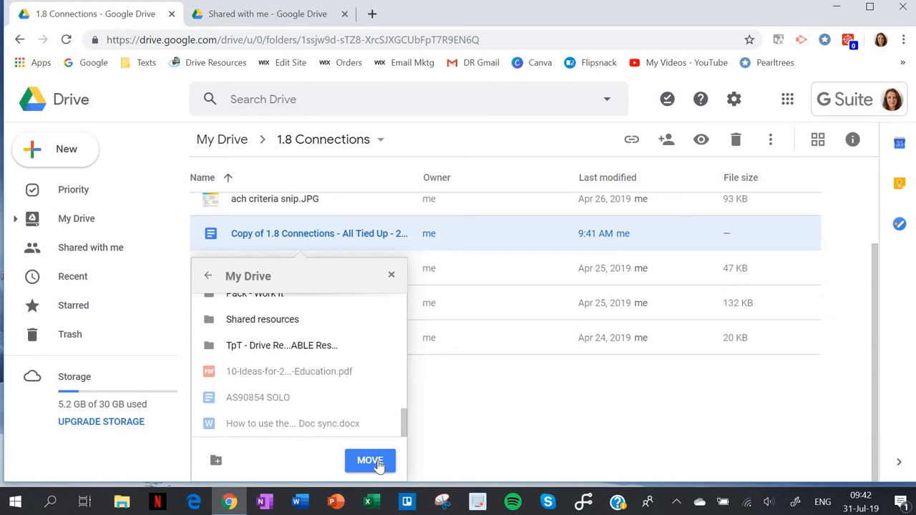
{"action": "left_click", "coordinate": [369, 461]}
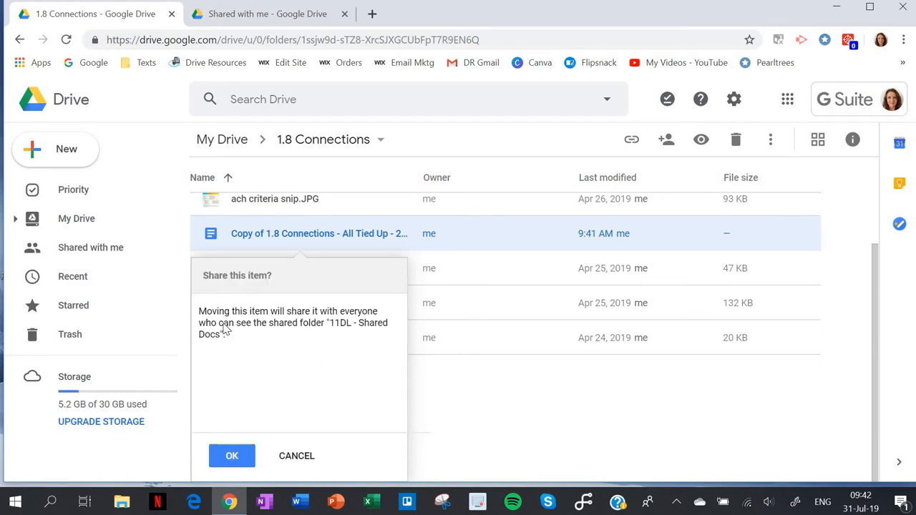
{"action": "mouse_move", "coordinate": [344, 337]}
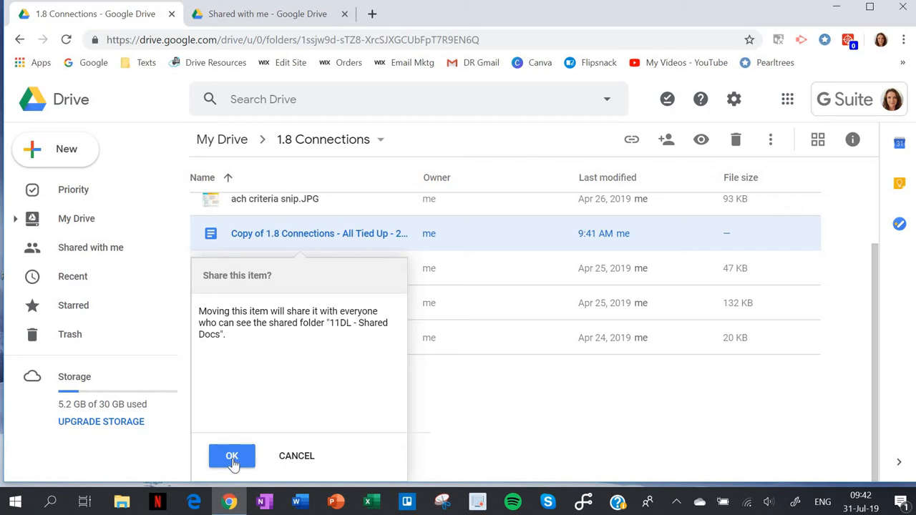
{"action": "left_click", "coordinate": [232, 455]}
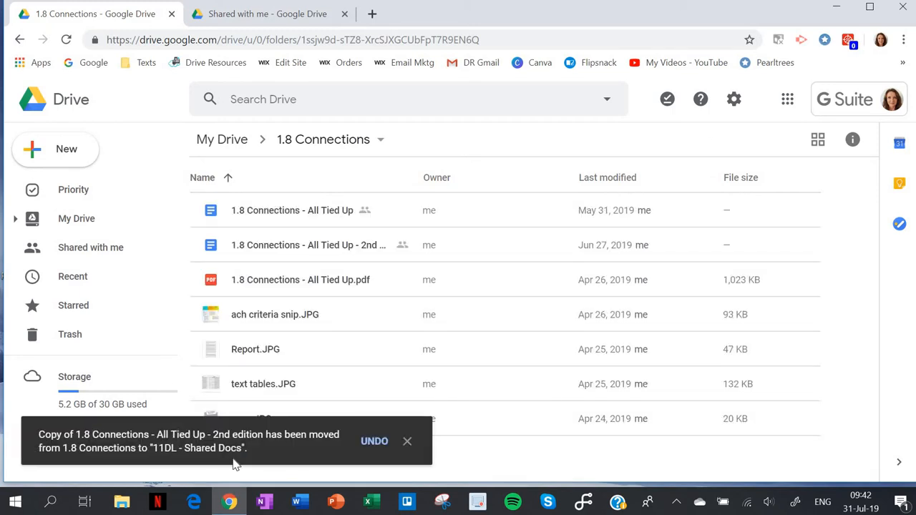
{"action": "mouse_move", "coordinate": [242, 401]}
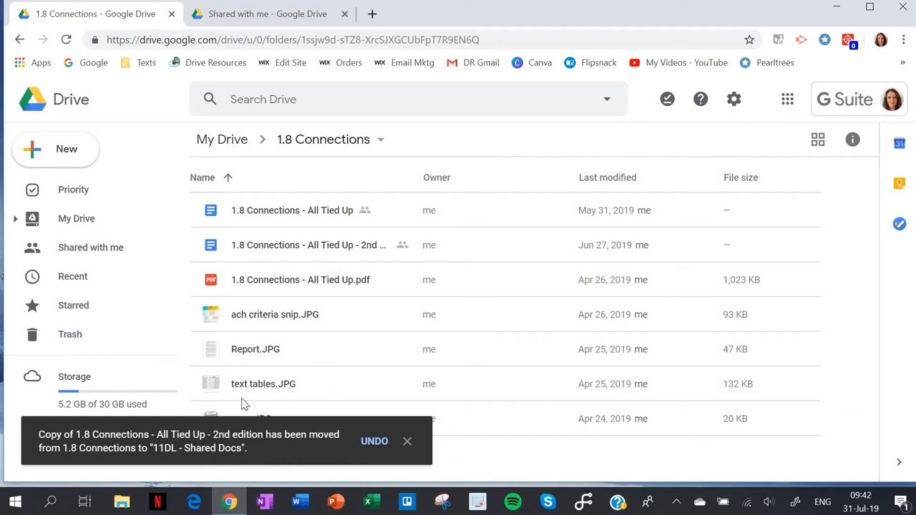
{"action": "mouse_move", "coordinate": [306, 367]}
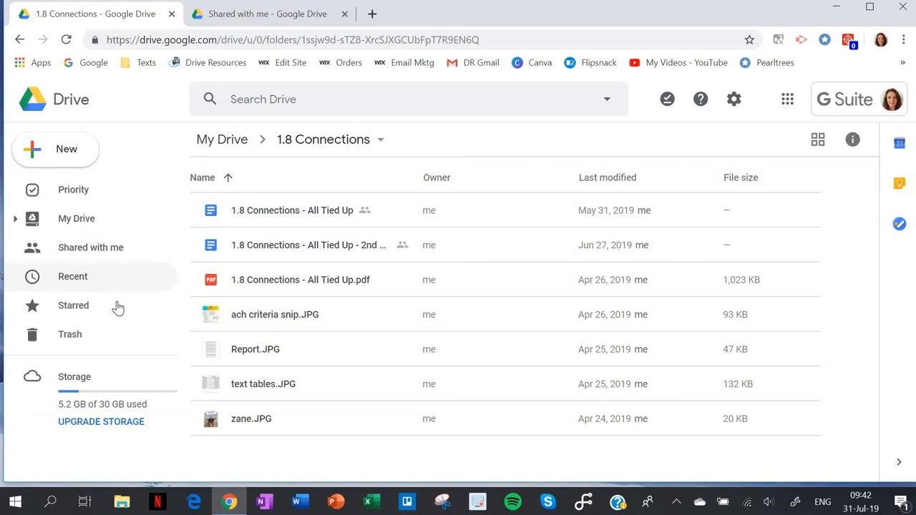
Step: Open 11DL - Shared Docs from Starred to see the copy, then switch to the student's Drive
{"action": "left_click", "coordinate": [74, 305]}
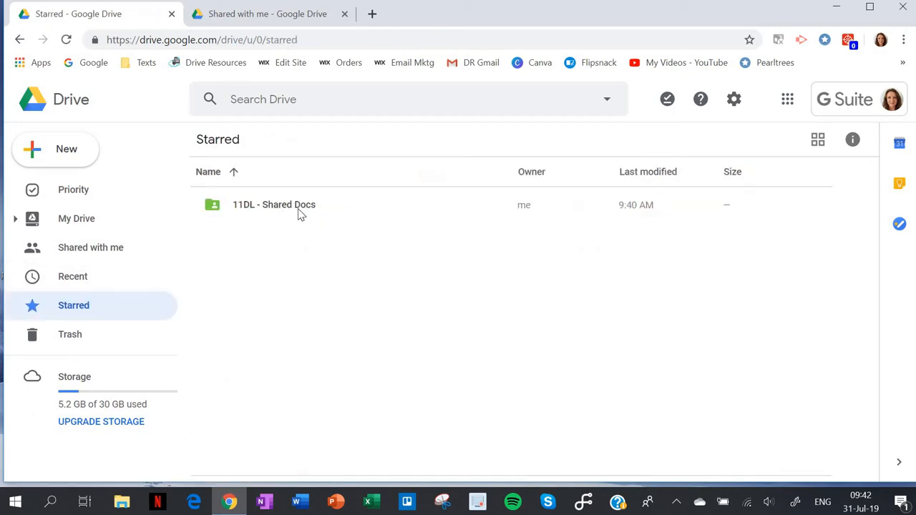
{"action": "left_click", "coordinate": [274, 205]}
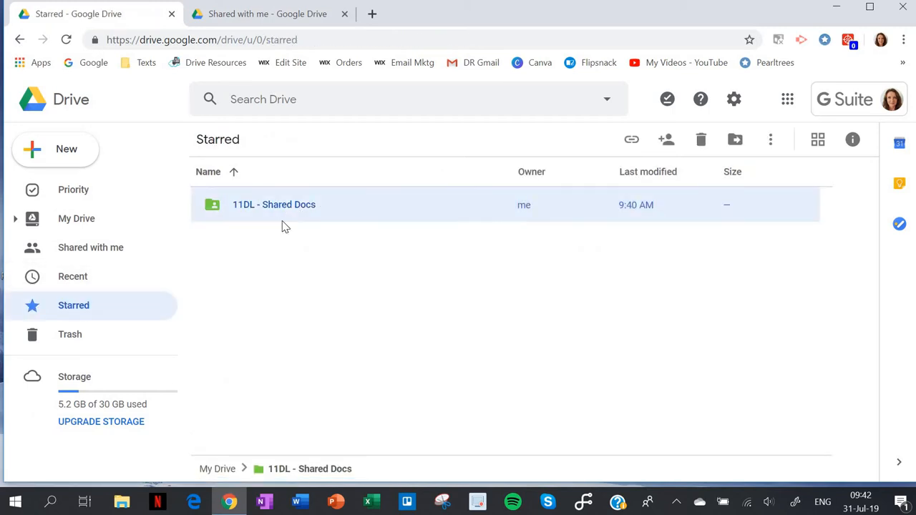
{"action": "double_click", "coordinate": [275, 203]}
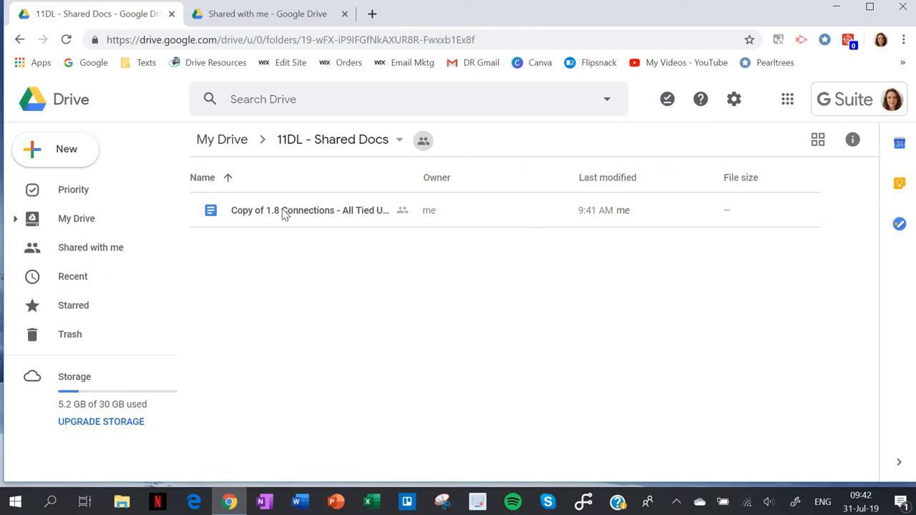
{"action": "mouse_move", "coordinate": [258, 238]}
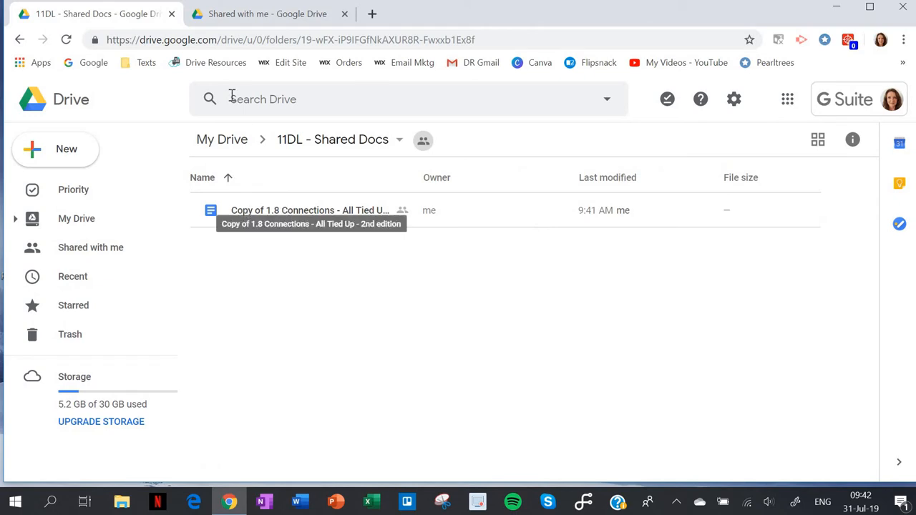
{"action": "mouse_move", "coordinate": [266, 14]}
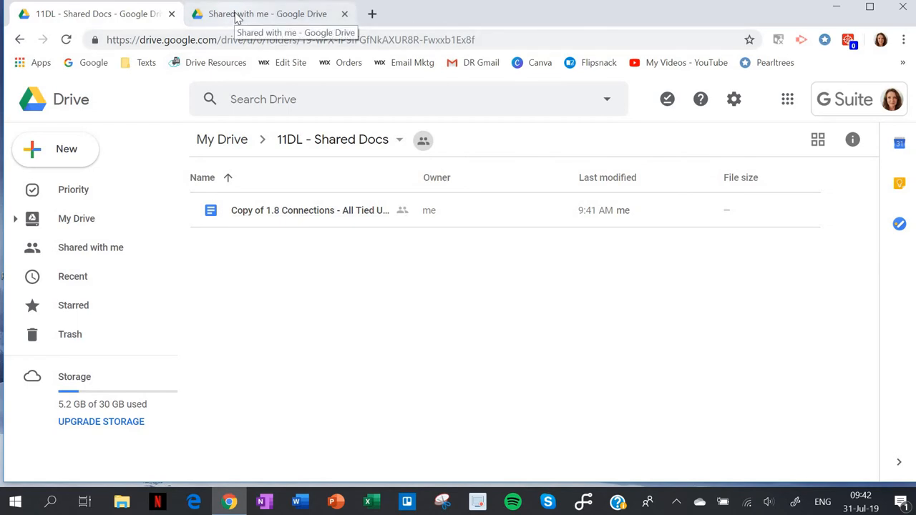
{"action": "left_click", "coordinate": [266, 14]}
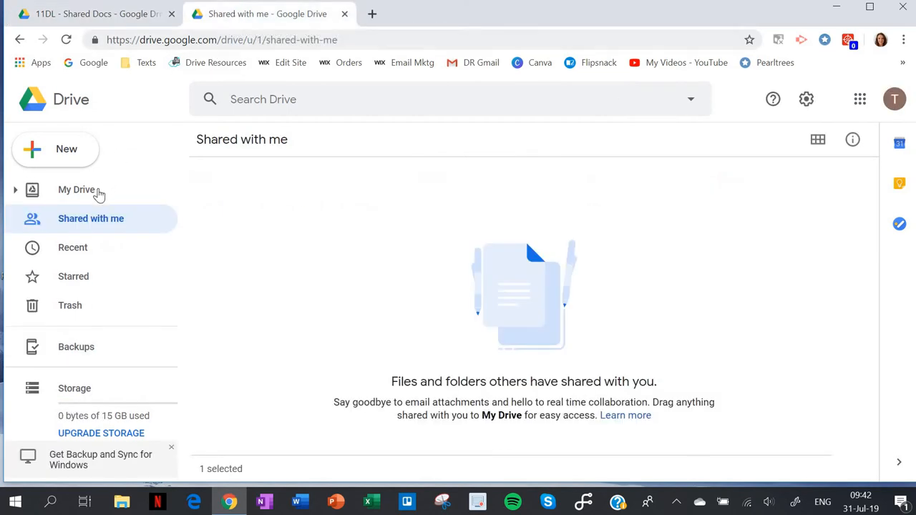
Step: Show the student account's My Drive and its subject folder list
{"action": "left_click", "coordinate": [78, 189]}
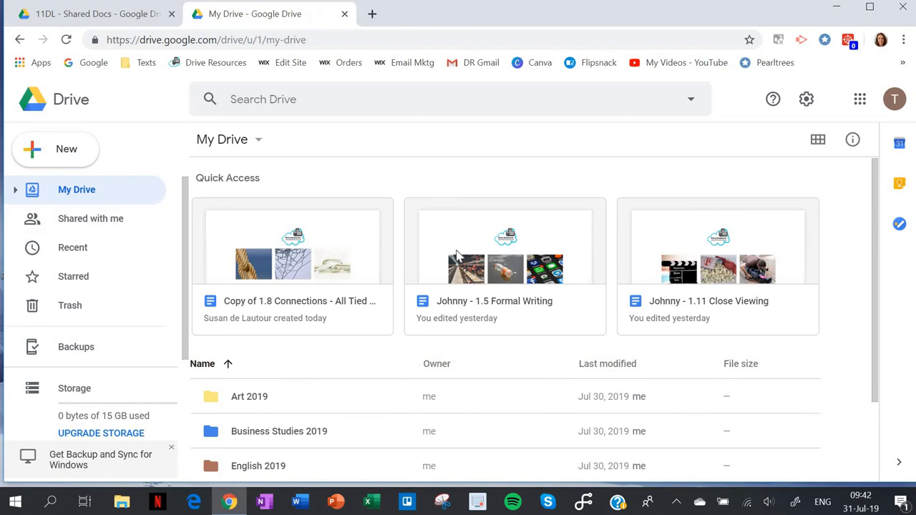
{"action": "mouse_move", "coordinate": [384, 407]}
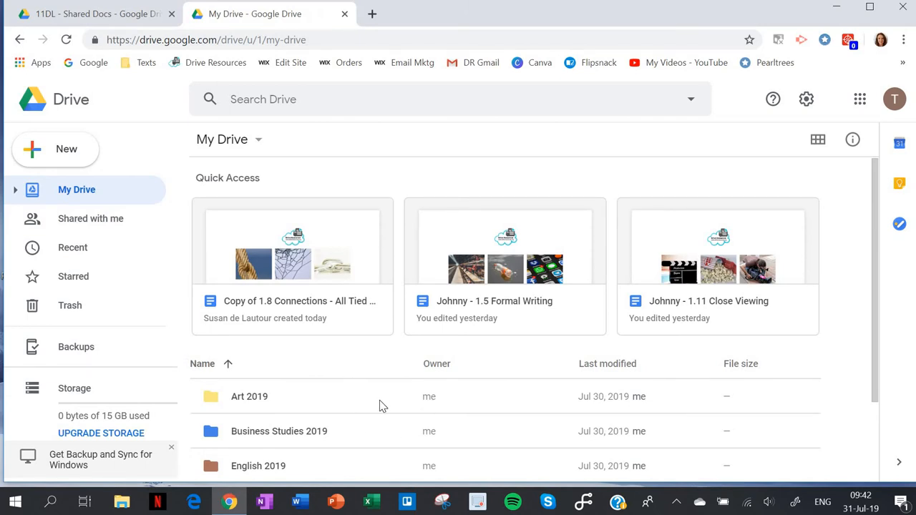
{"action": "scroll", "scroll_direction": "down", "scroll_amount": 3}
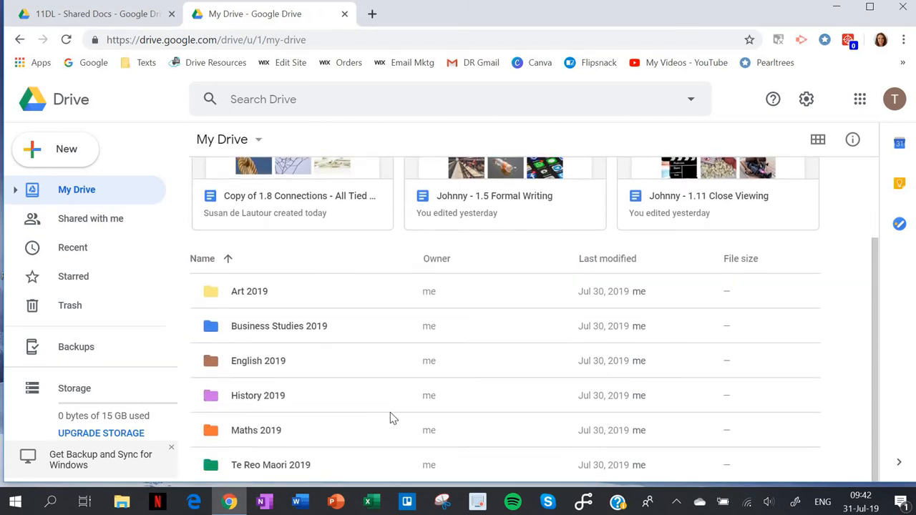
{"action": "mouse_move", "coordinate": [366, 449]}
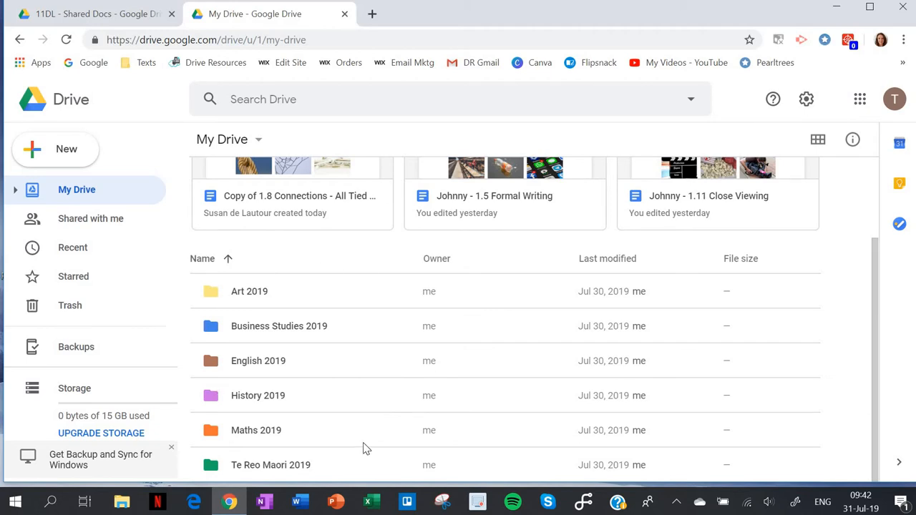
{"action": "mouse_move", "coordinate": [321, 404]}
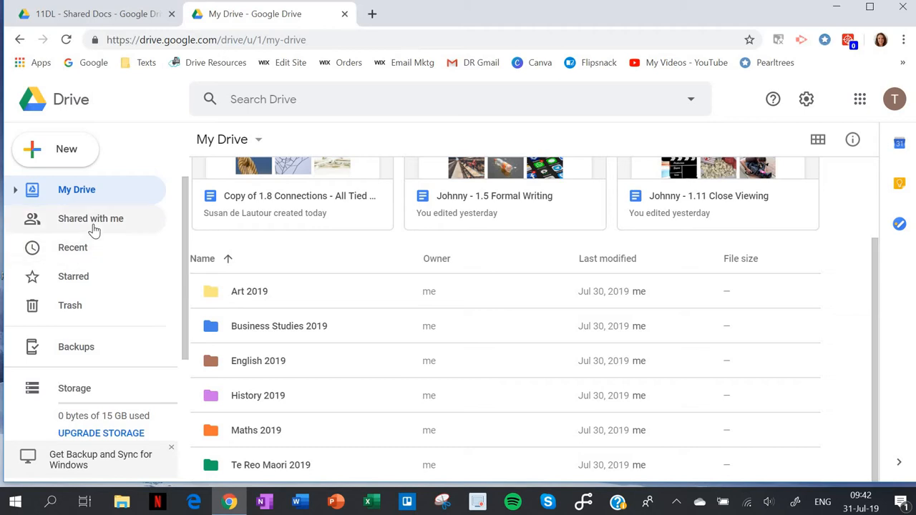
{"action": "mouse_move", "coordinate": [94, 230]}
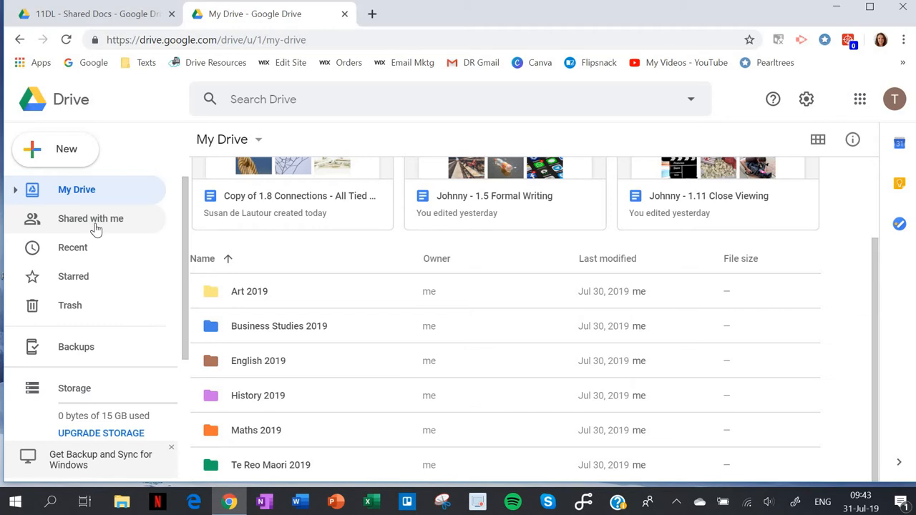
{"action": "mouse_move", "coordinate": [96, 230]}
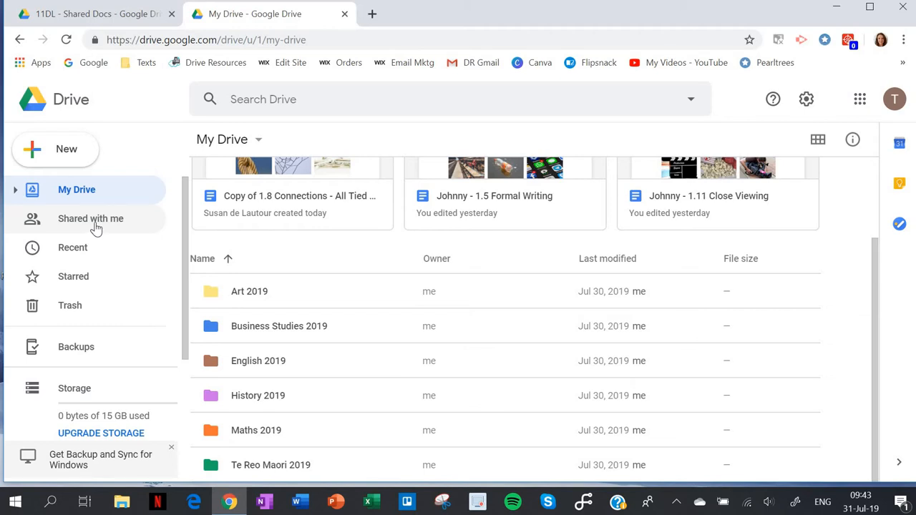
Step: Show Shared with me and reload until 11DL - Shared Docs appears
{"action": "left_click", "coordinate": [92, 217]}
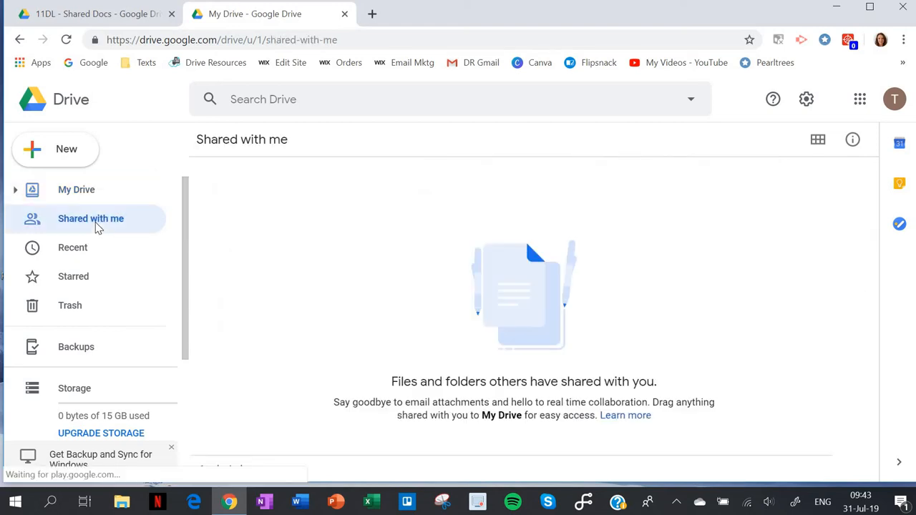
{"action": "left_click", "coordinate": [92, 217]}
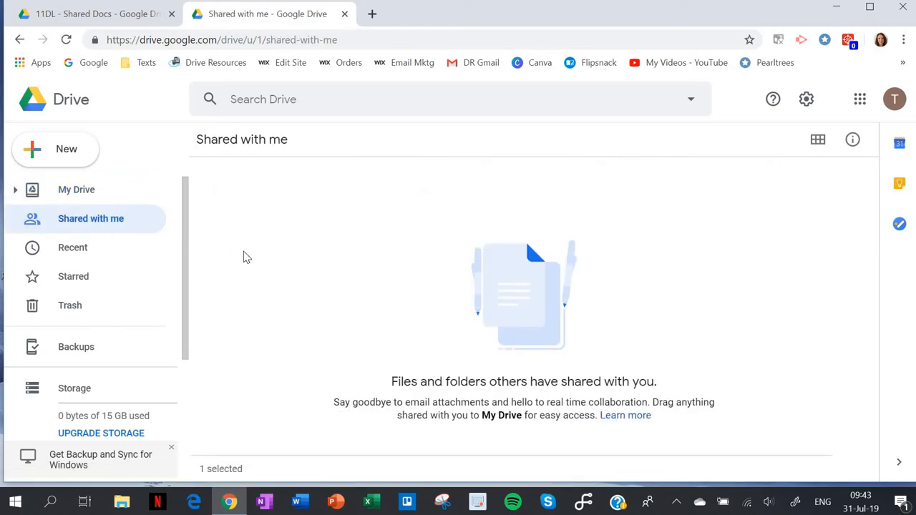
{"action": "left_click", "coordinate": [66, 40]}
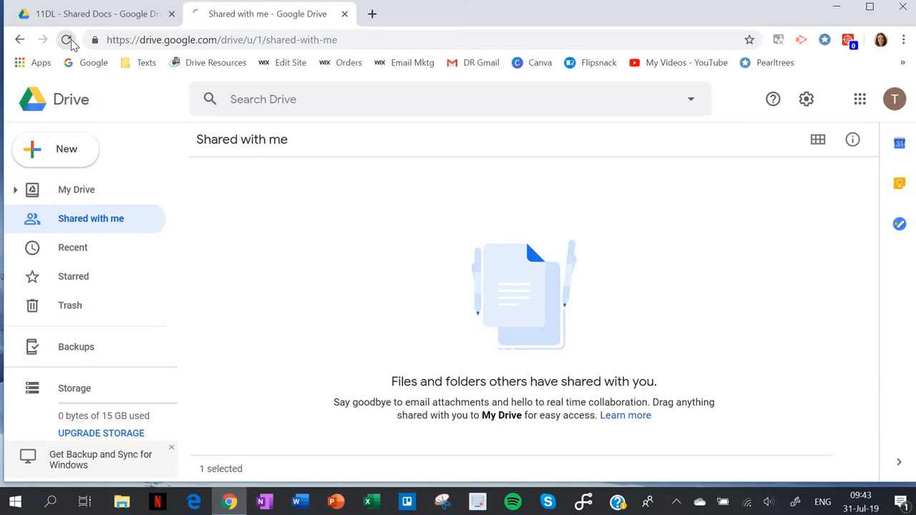
{"action": "left_click", "coordinate": [66, 40]}
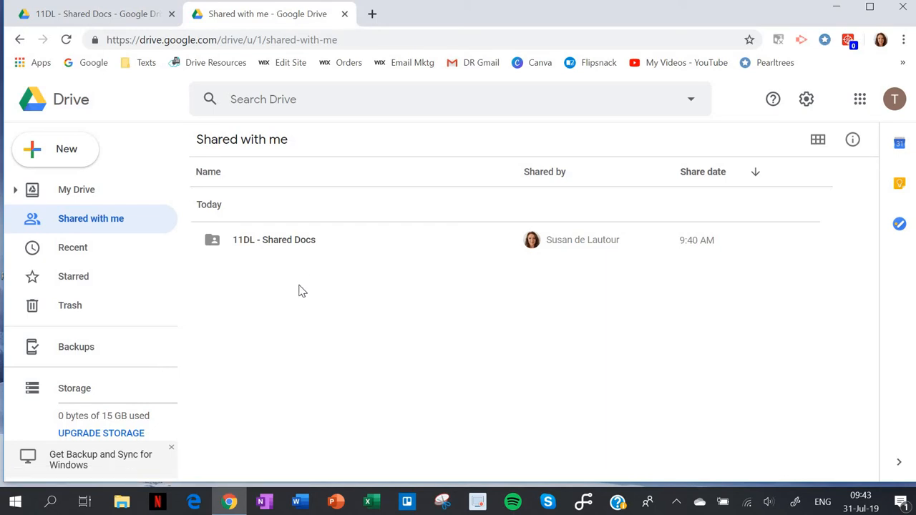
{"action": "mouse_move", "coordinate": [265, 231]}
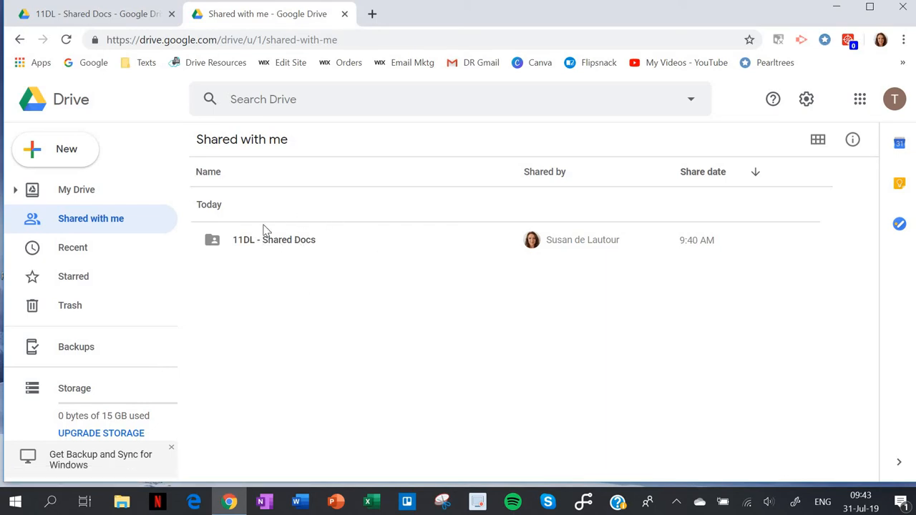
{"action": "mouse_move", "coordinate": [292, 246]}
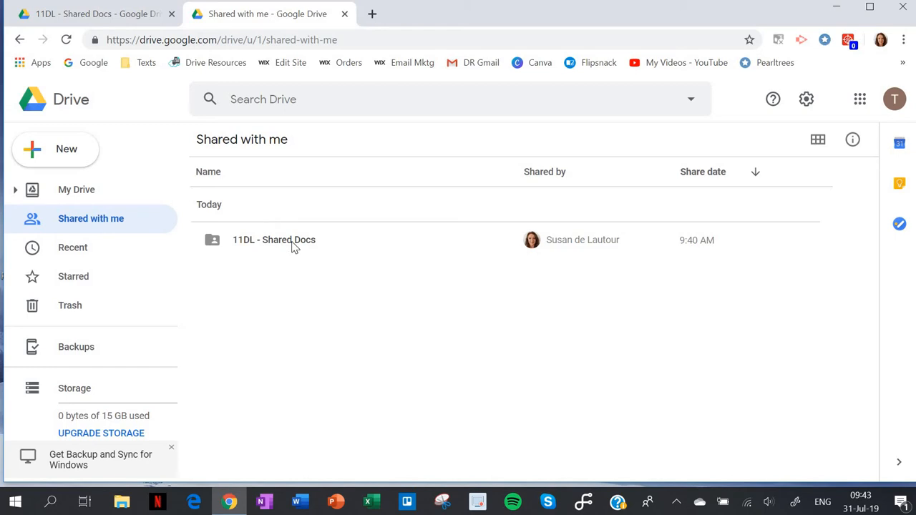
Step: Open 11DL - Shared Docs and the copied 1.8 Connections document in Google Docs
{"action": "double_click", "coordinate": [274, 240]}
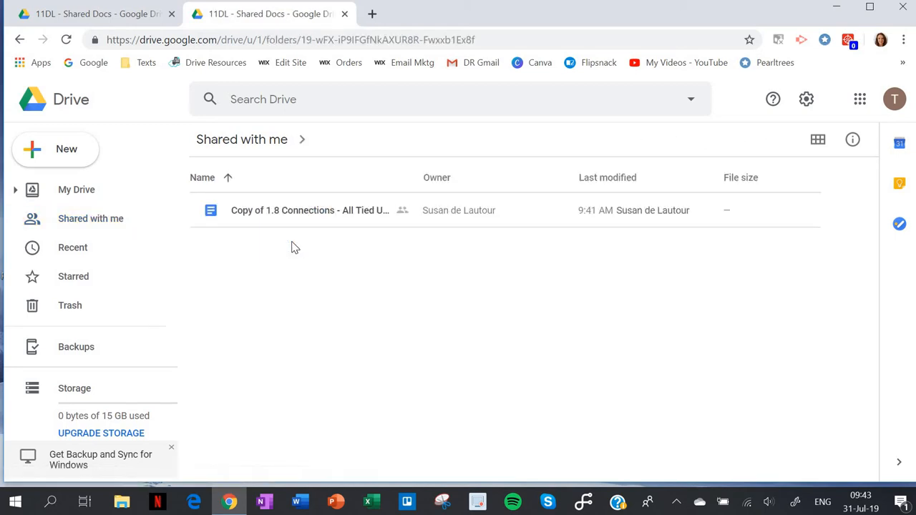
{"action": "double_click", "coordinate": [309, 209]}
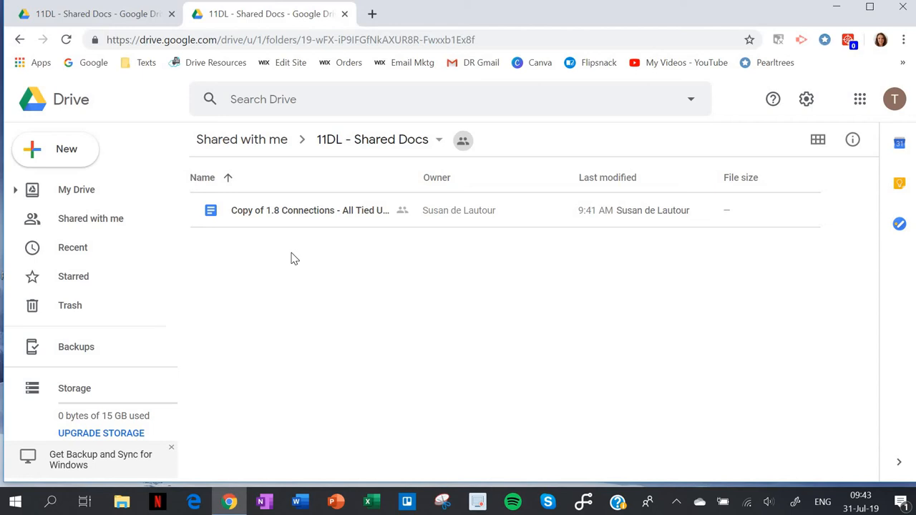
{"action": "mouse_move", "coordinate": [297, 226]}
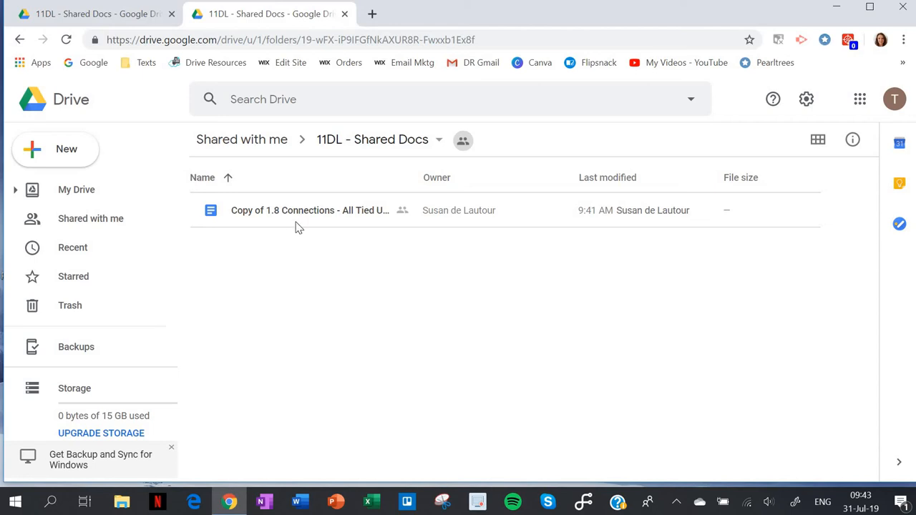
{"action": "mouse_move", "coordinate": [309, 209]}
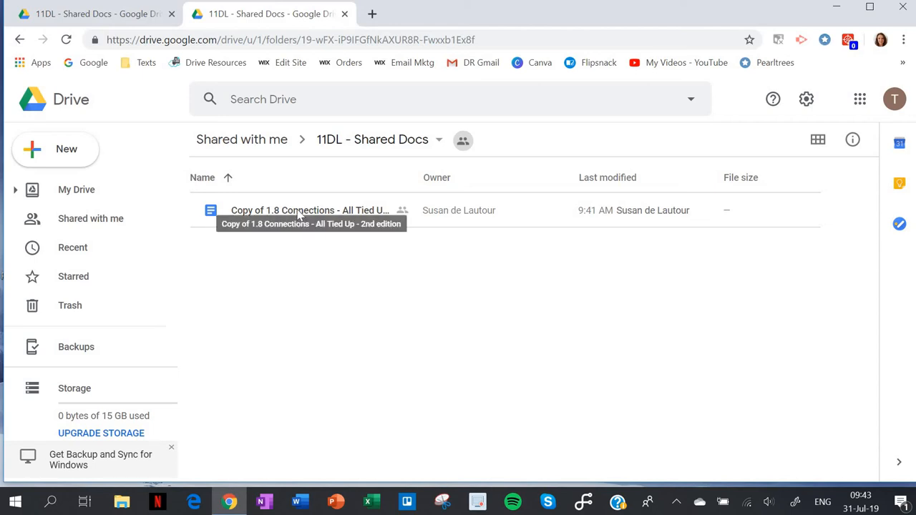
{"action": "double_click", "coordinate": [309, 209]}
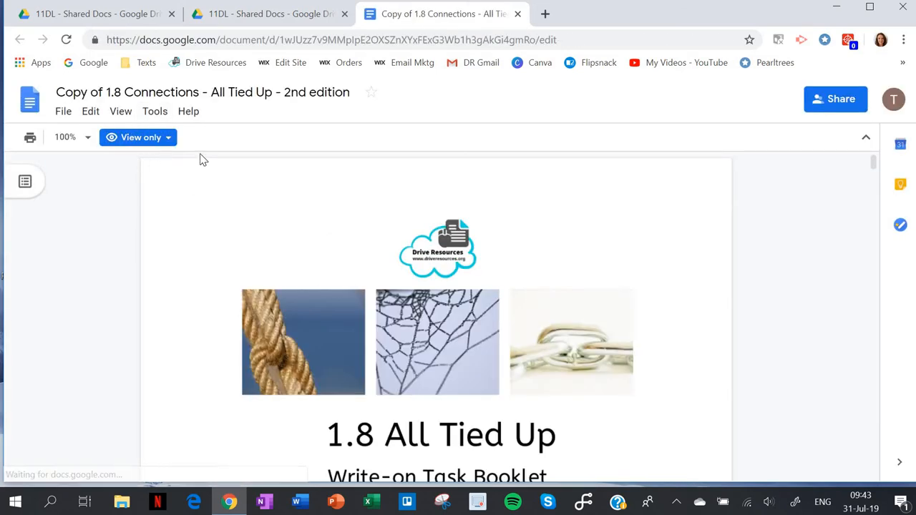
Step: Choose Make a copy from the File menu of the view-only booklet
{"action": "scroll", "scroll_direction": "down", "scroll_amount": 3}
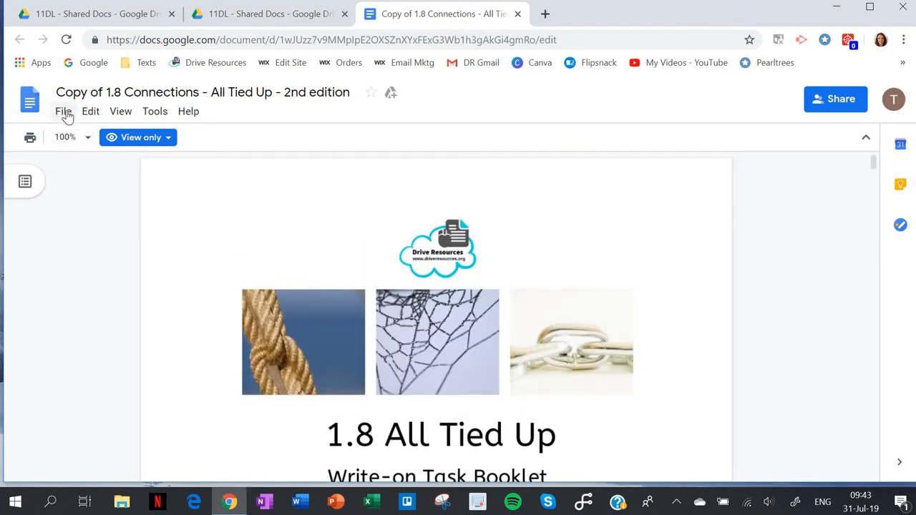
{"action": "left_click", "coordinate": [63, 111]}
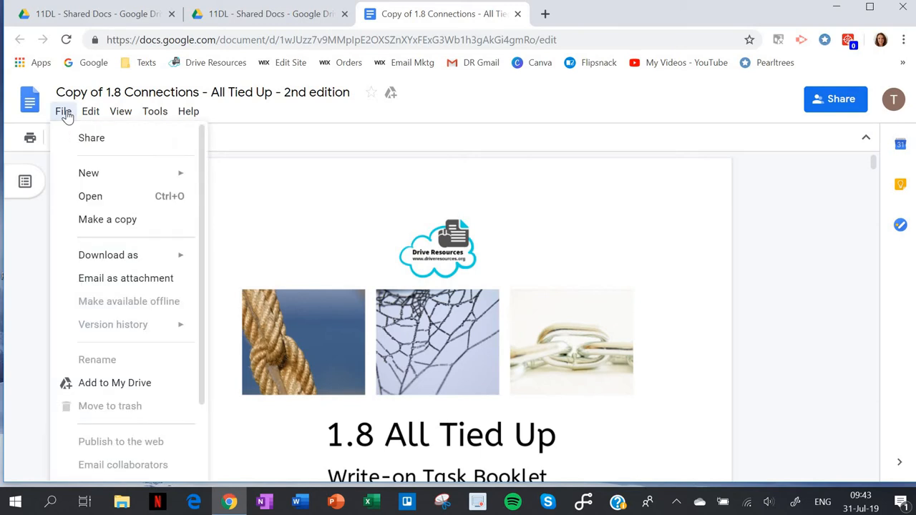
{"action": "mouse_move", "coordinate": [106, 219]}
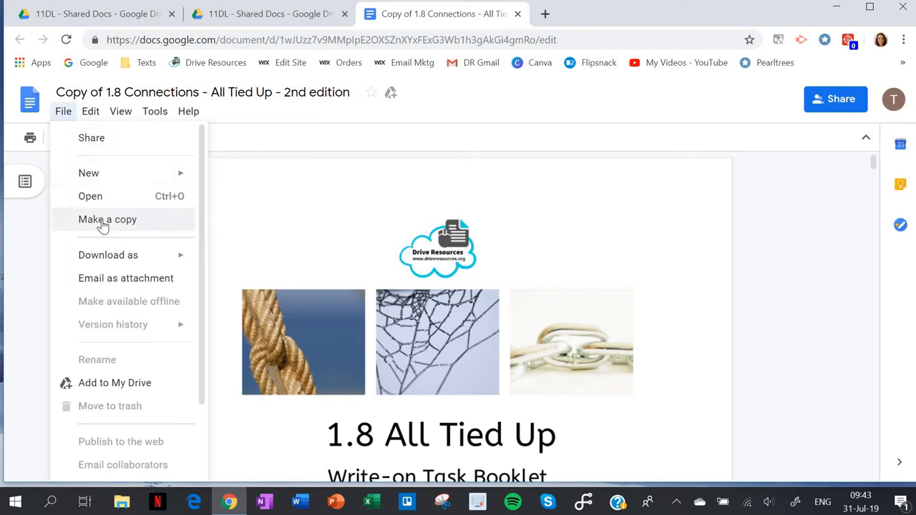
{"action": "left_click", "coordinate": [106, 219]}
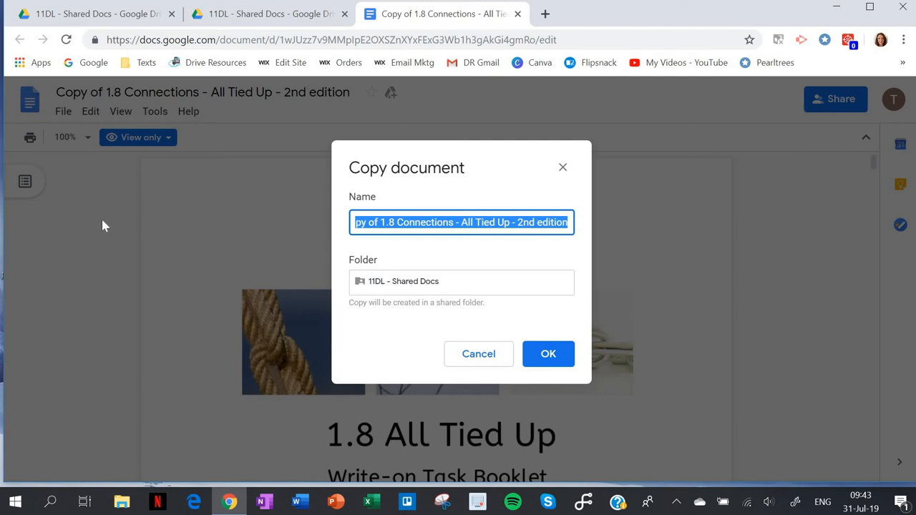
Step: Name the copy 'Aroha - 1.8 All Tied Up'
{"action": "type", "text": "Aro"}
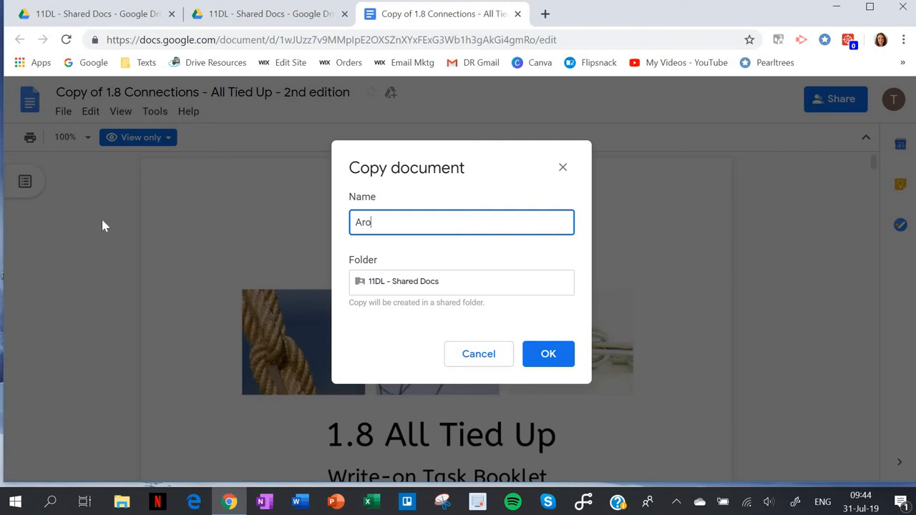
{"action": "type", "text": "ha - 1.8"}
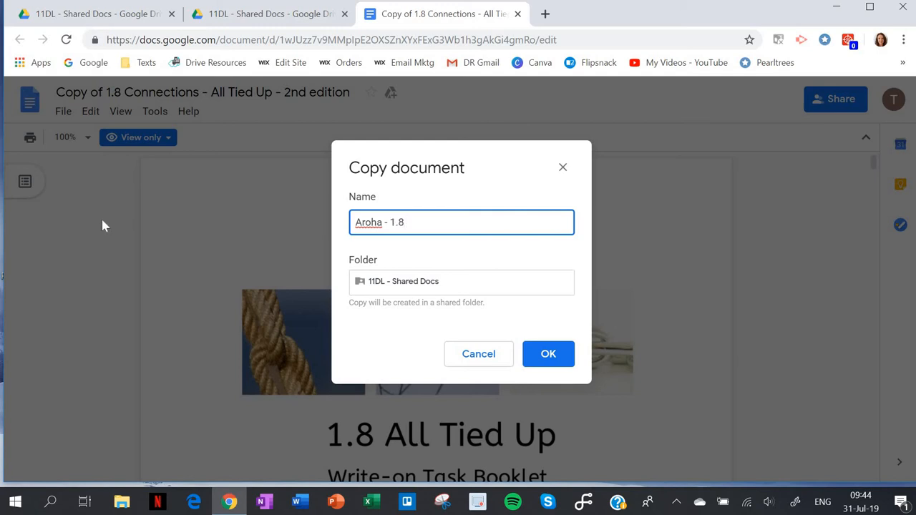
{"action": "type", "text": "All Tied U"}
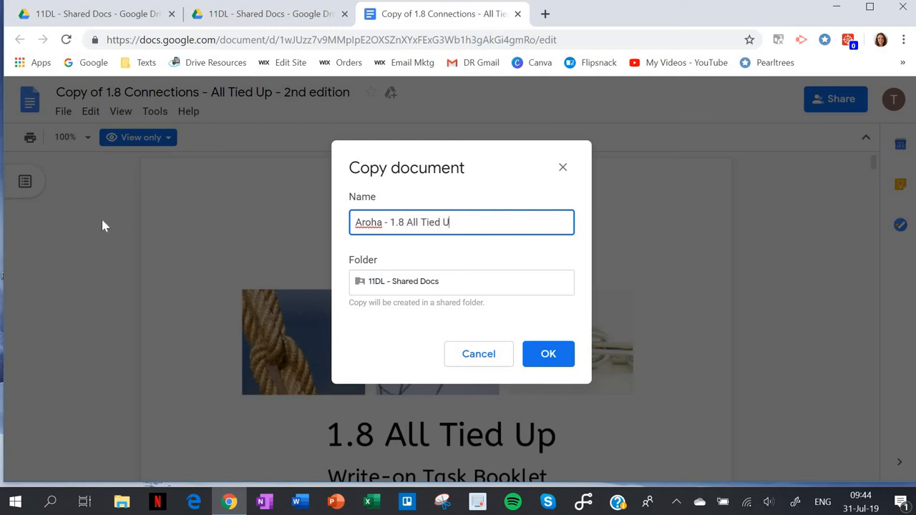
{"action": "type", "text": "p"}
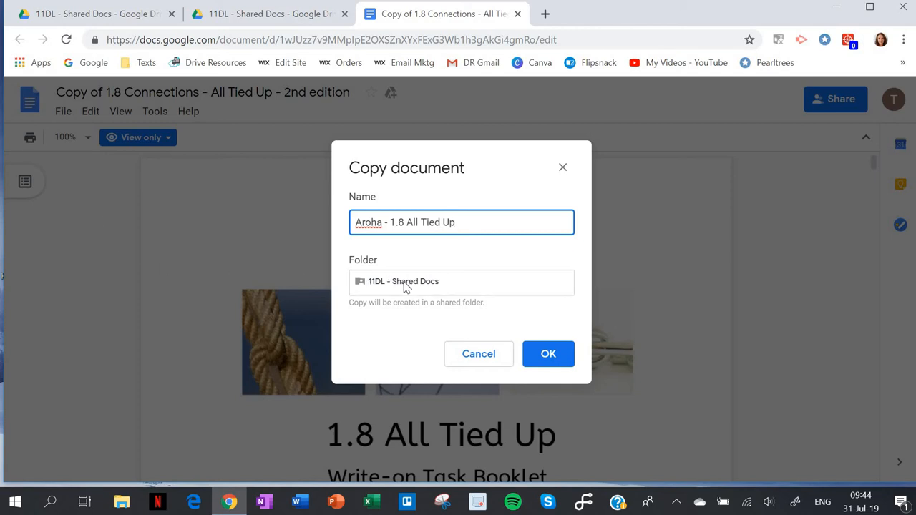
{"action": "mouse_move", "coordinate": [414, 289]}
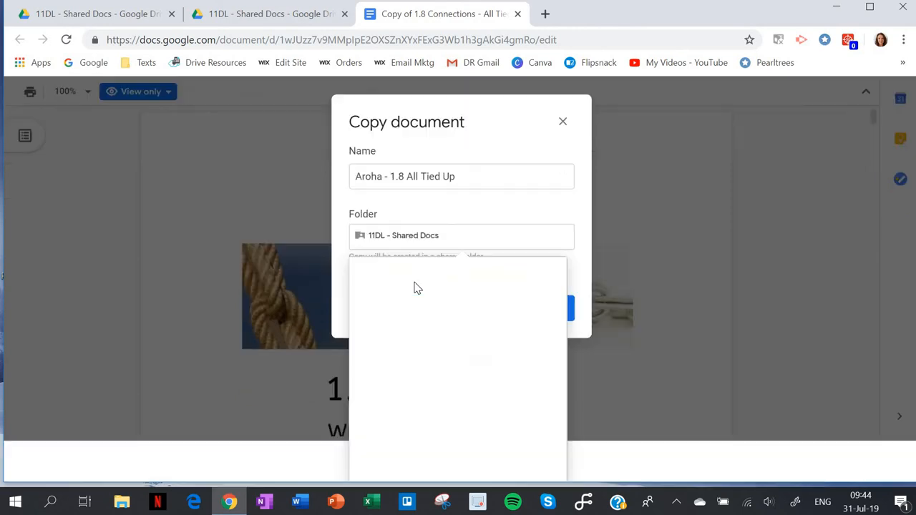
Step: Change the copy's destination from 11DL - Shared Docs to My Drive's English 2019 folder
{"action": "left_click", "coordinate": [461, 235]}
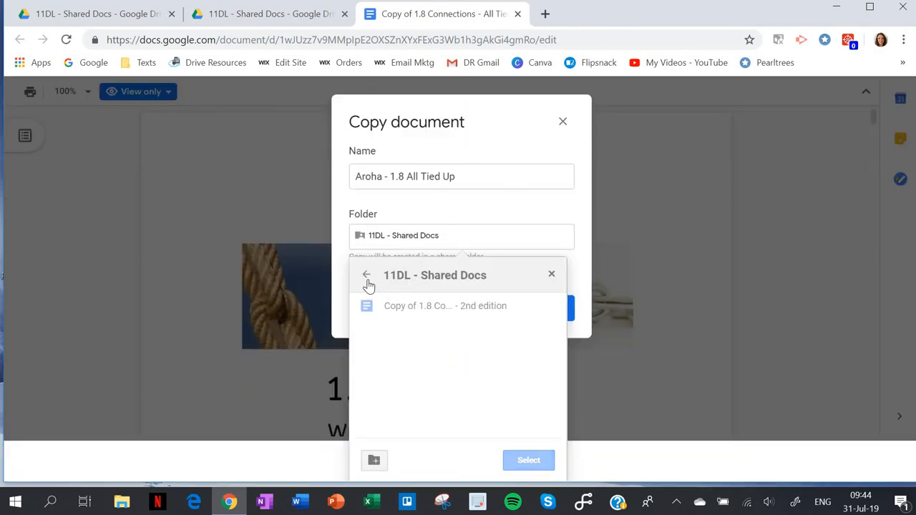
{"action": "left_click", "coordinate": [367, 275]}
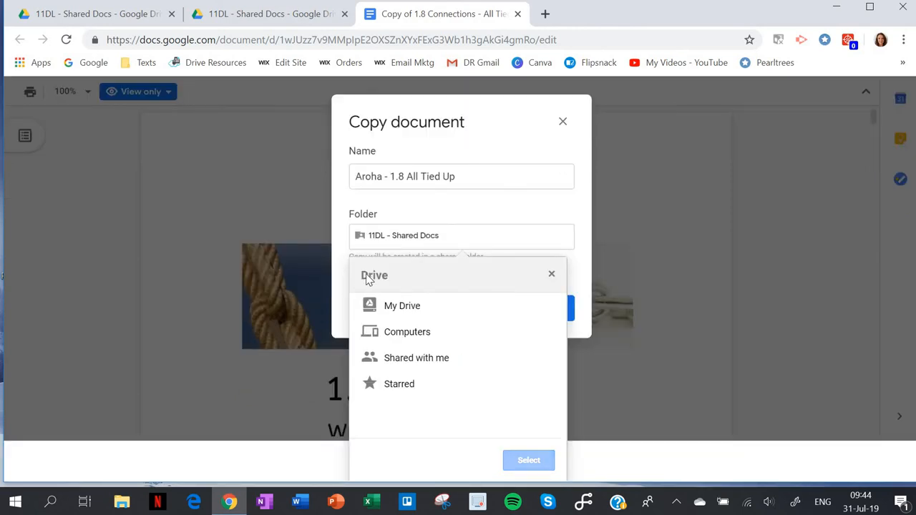
{"action": "mouse_move", "coordinate": [402, 307]}
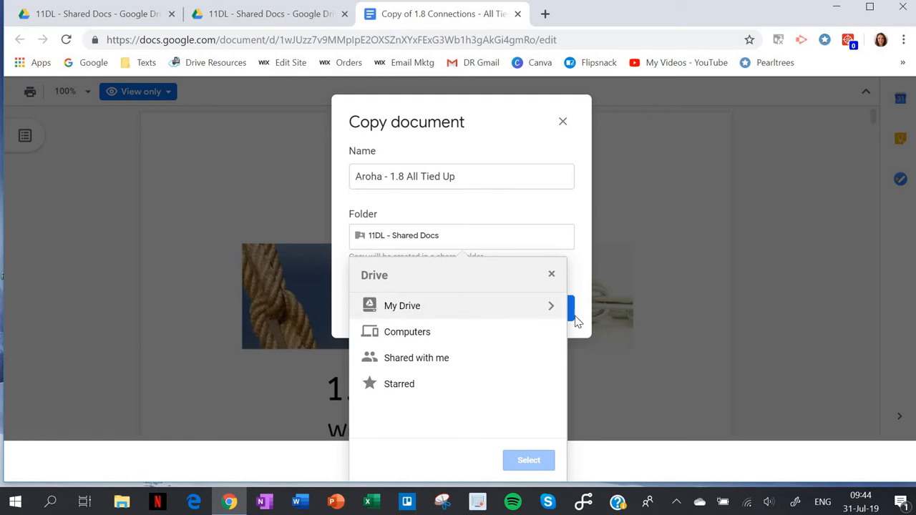
{"action": "left_click", "coordinate": [403, 306]}
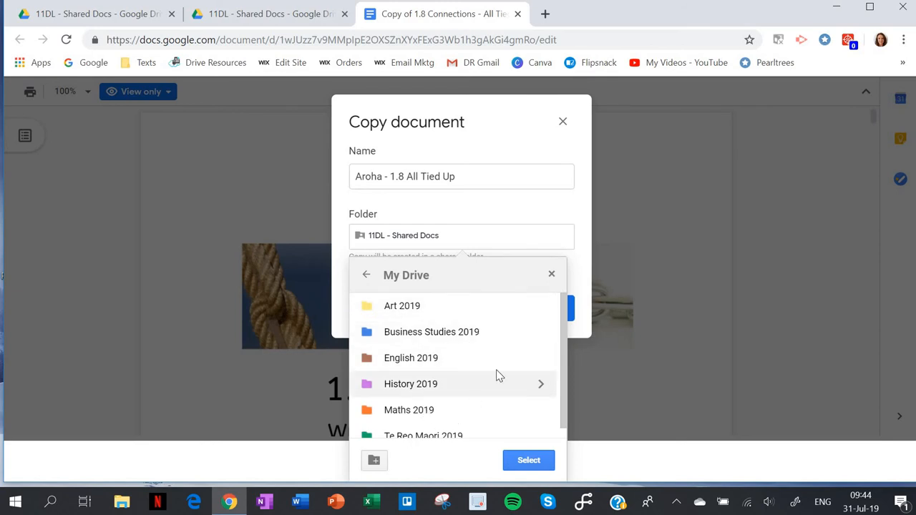
{"action": "mouse_move", "coordinate": [407, 363]}
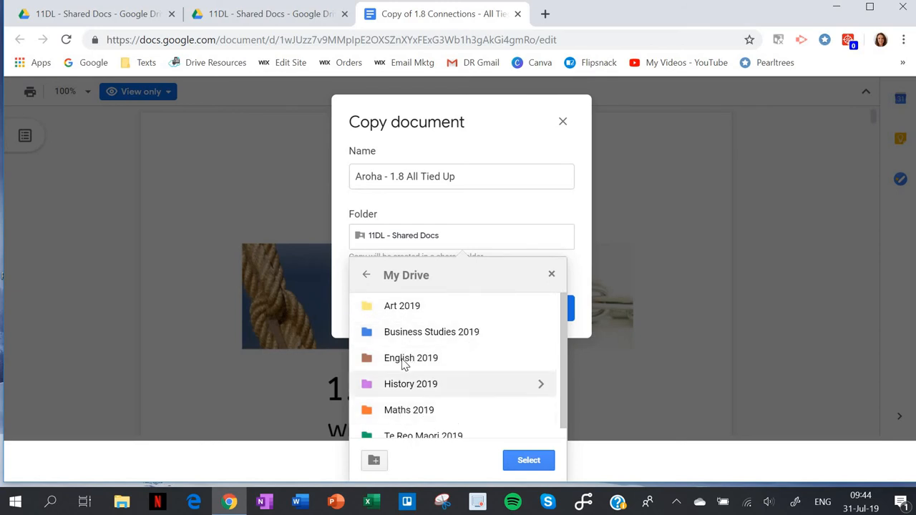
{"action": "left_click", "coordinate": [410, 358]}
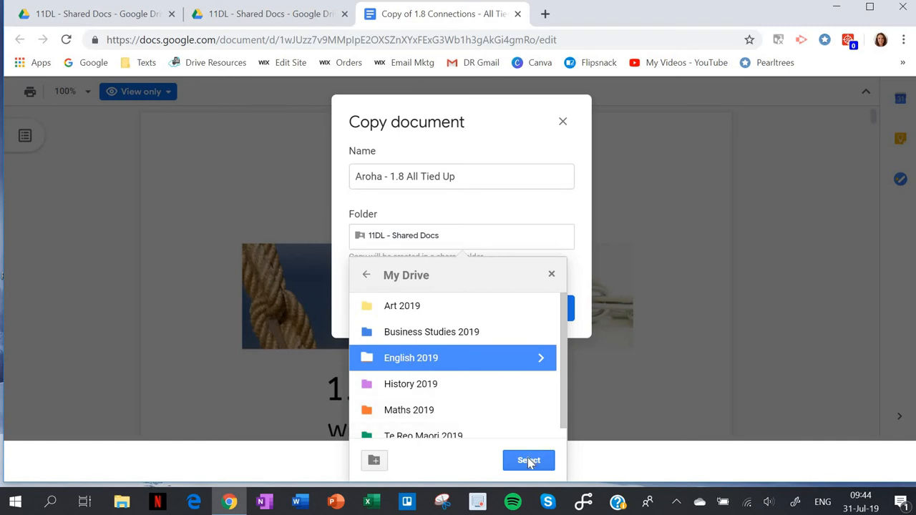
{"action": "left_click", "coordinate": [528, 461]}
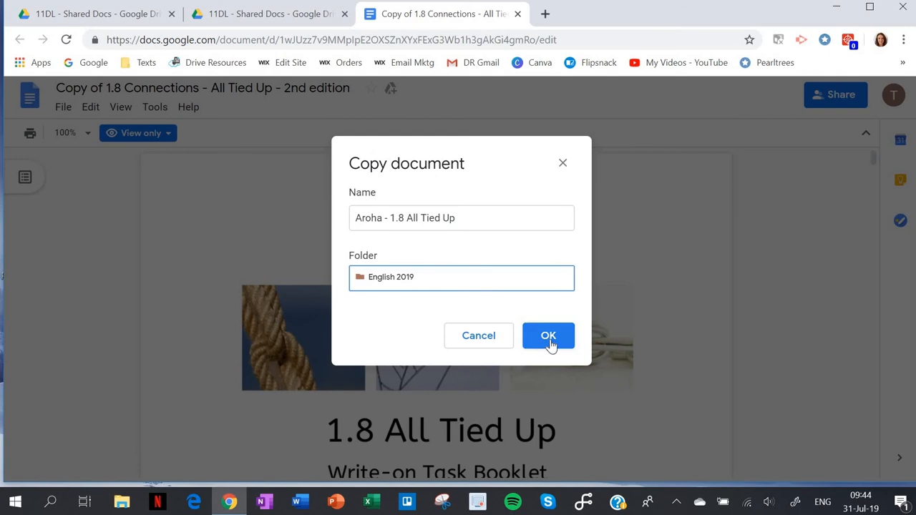
Step: Confirm OK to create and open the editable copy 'Aroha - 1.8 All Tied Up'
{"action": "left_click", "coordinate": [548, 335]}
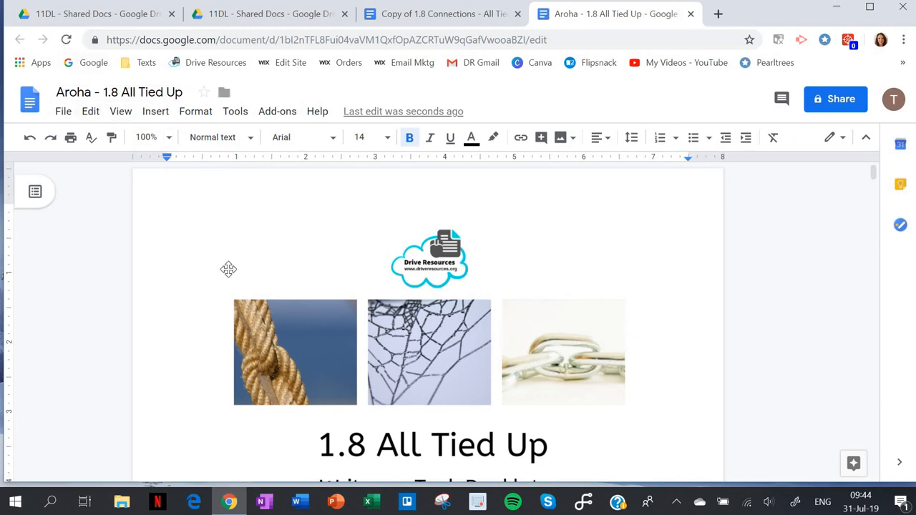
Step: Enter 'Aroha' in the Student's Name box of the booklet
{"action": "scroll", "scroll_direction": "down", "scroll_amount": 3}
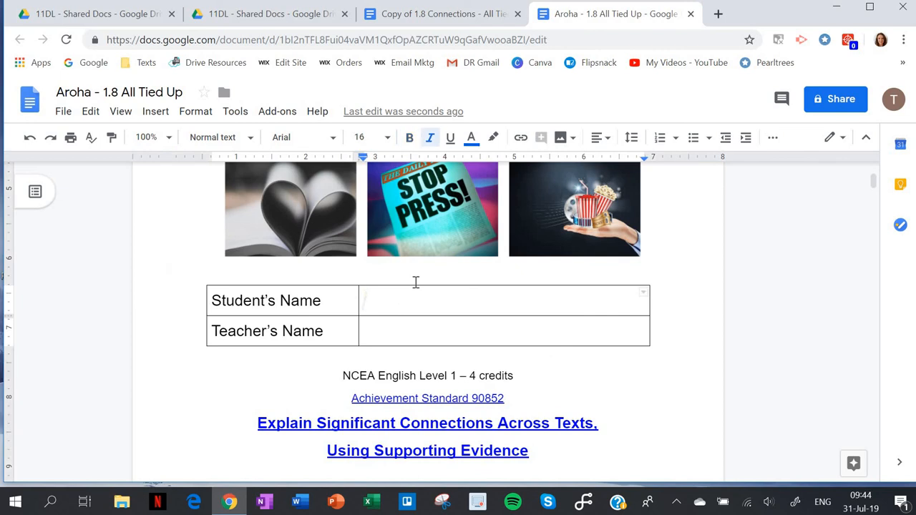
{"action": "type", "text": "Aroha"}
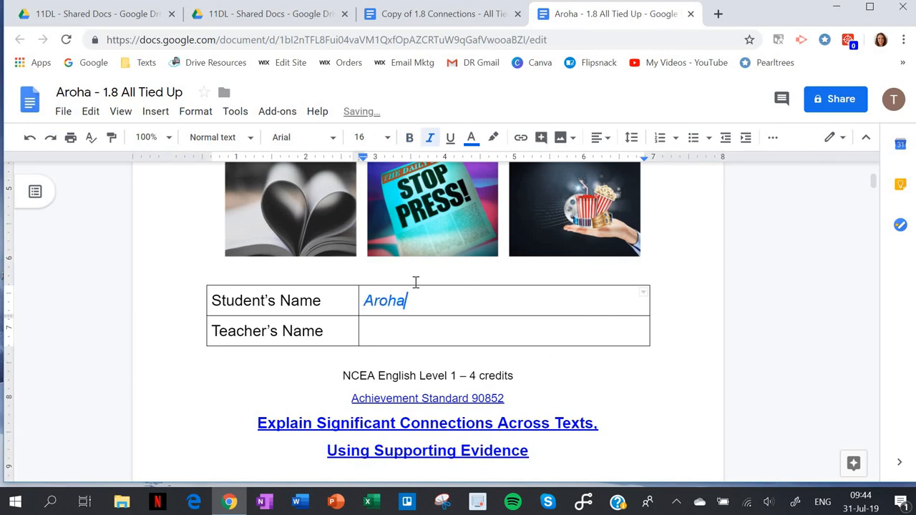